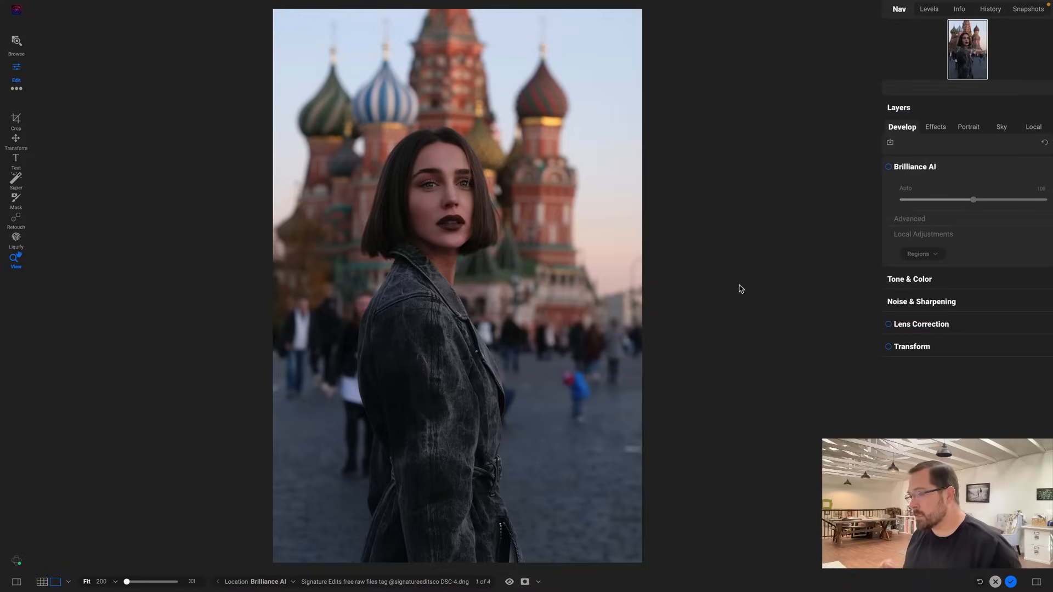
mouse_move(728, 297)
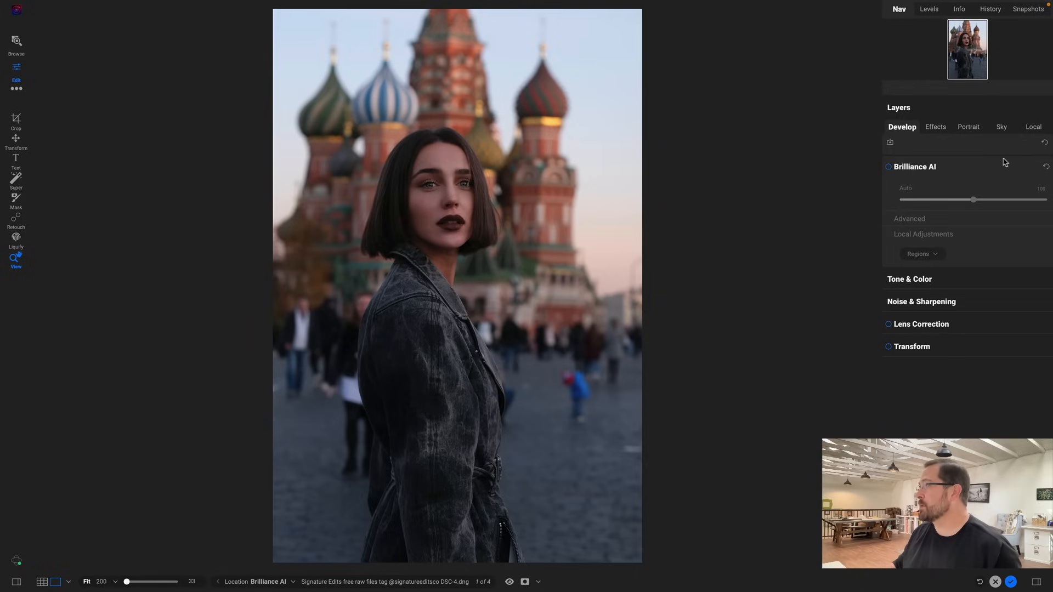
- Turn on Brilliance AI for the portrait and compare it against the original
left_click(888, 167)
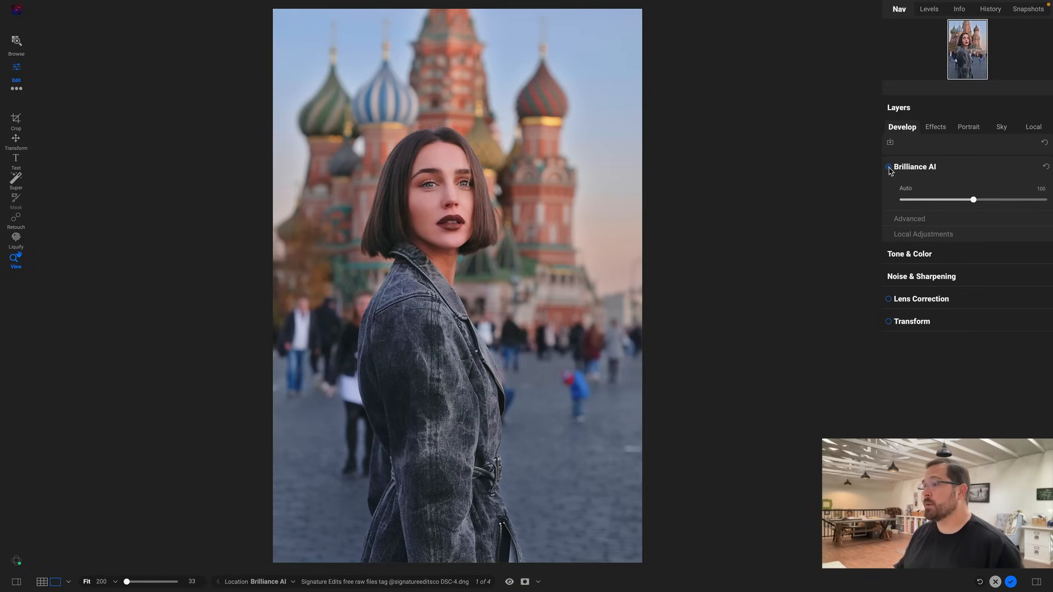
left_click(888, 166)
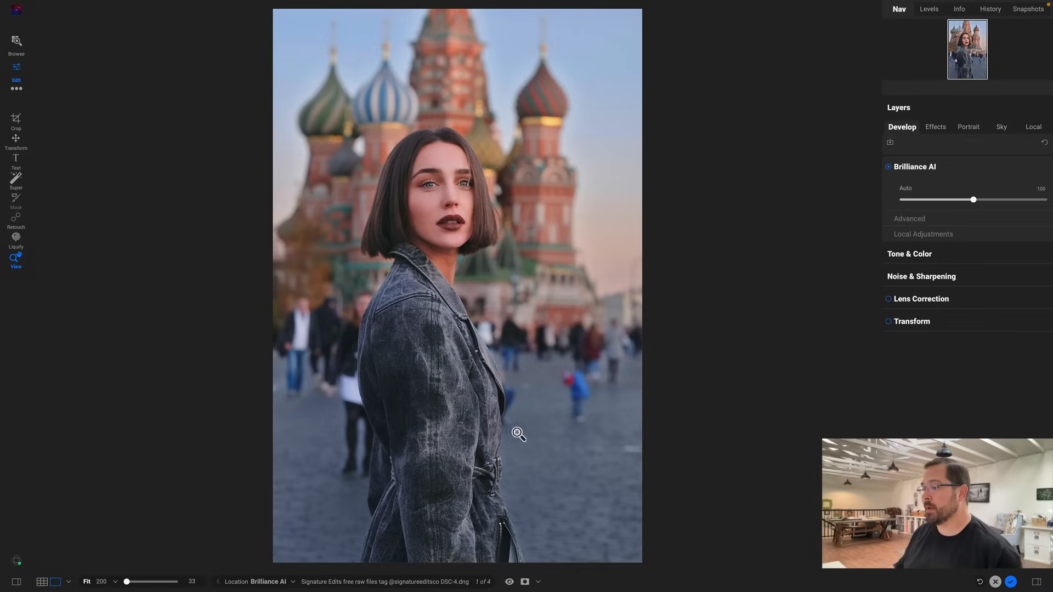
left_click(509, 583)
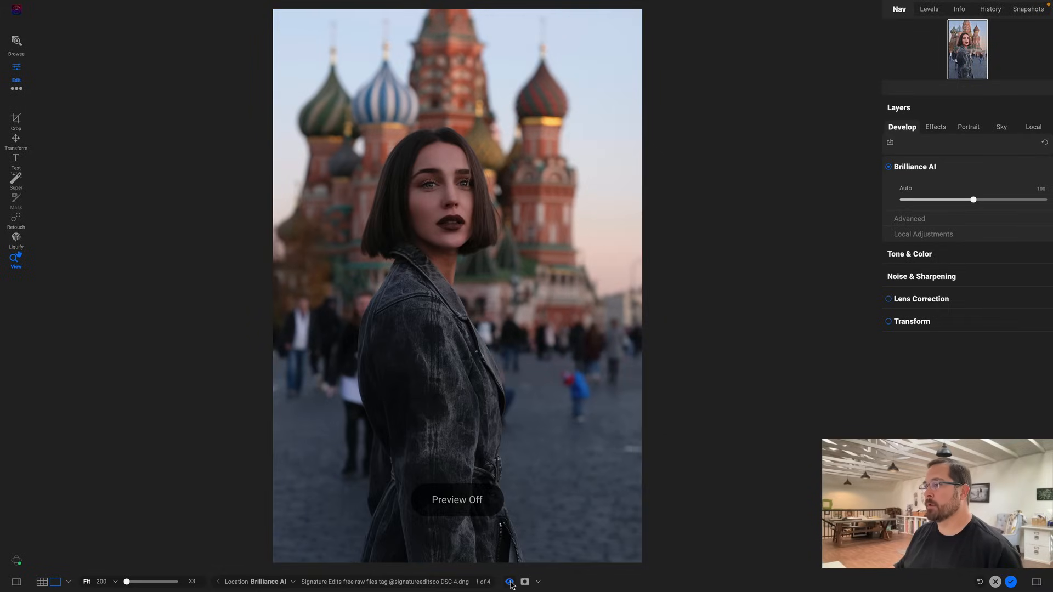
left_click(509, 582)
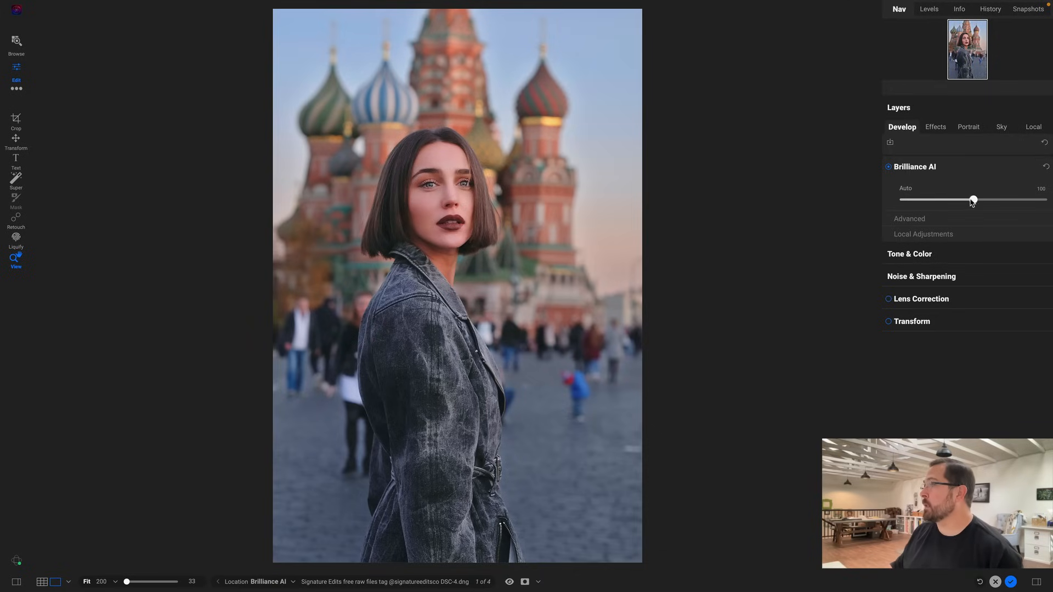
- Set the overall Brilliance AI strength to 76
left_click_drag(973, 200, 993, 200)
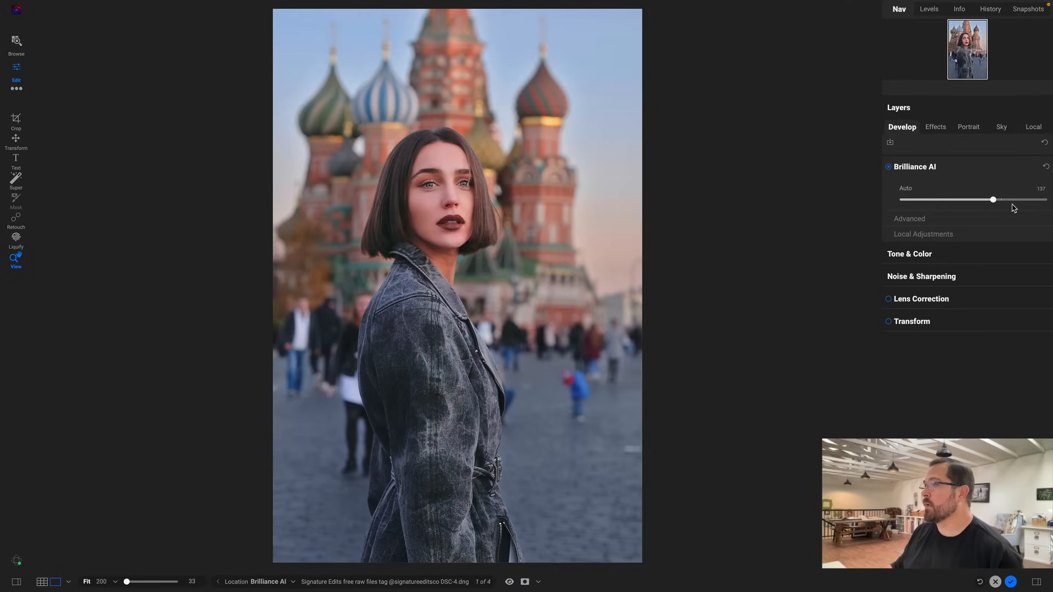
left_click_drag(993, 200, 952, 200)
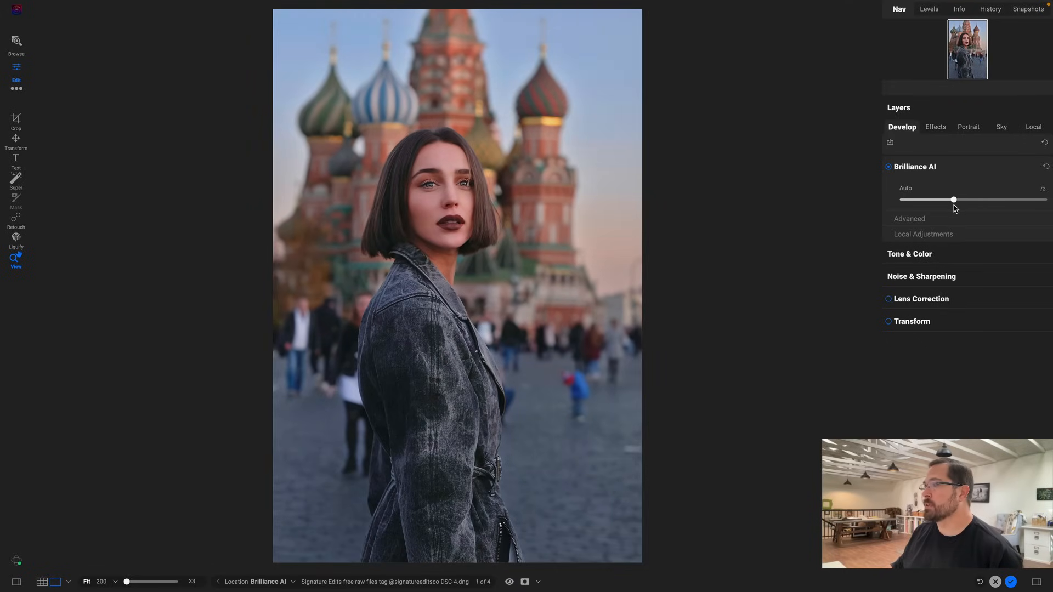
left_click_drag(952, 200, 957, 199)
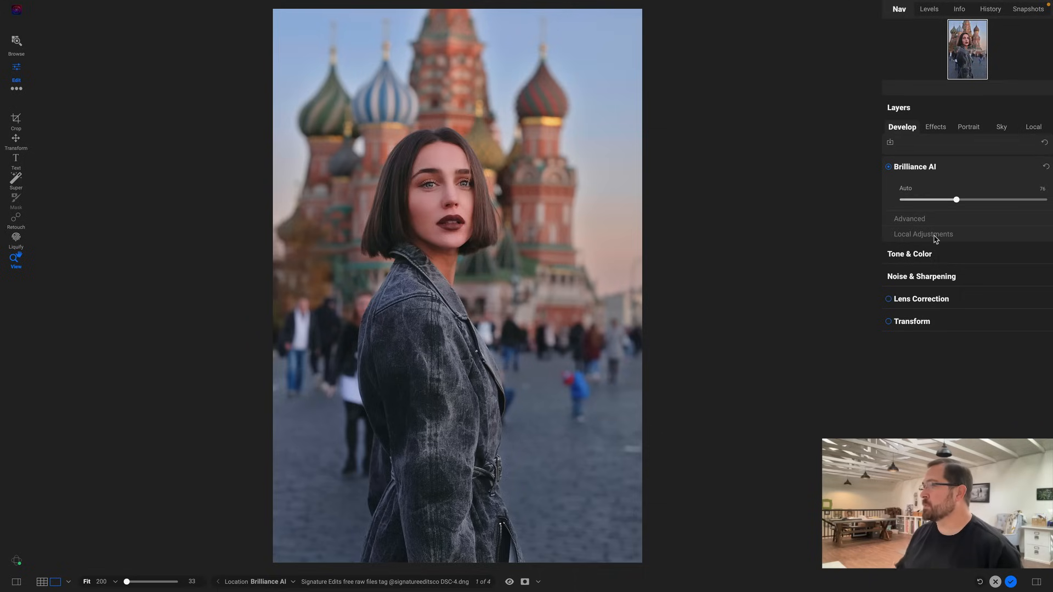
- Set region strengths to Background 56, People 63 and Sky 70, then compare with the original
left_click(924, 234)
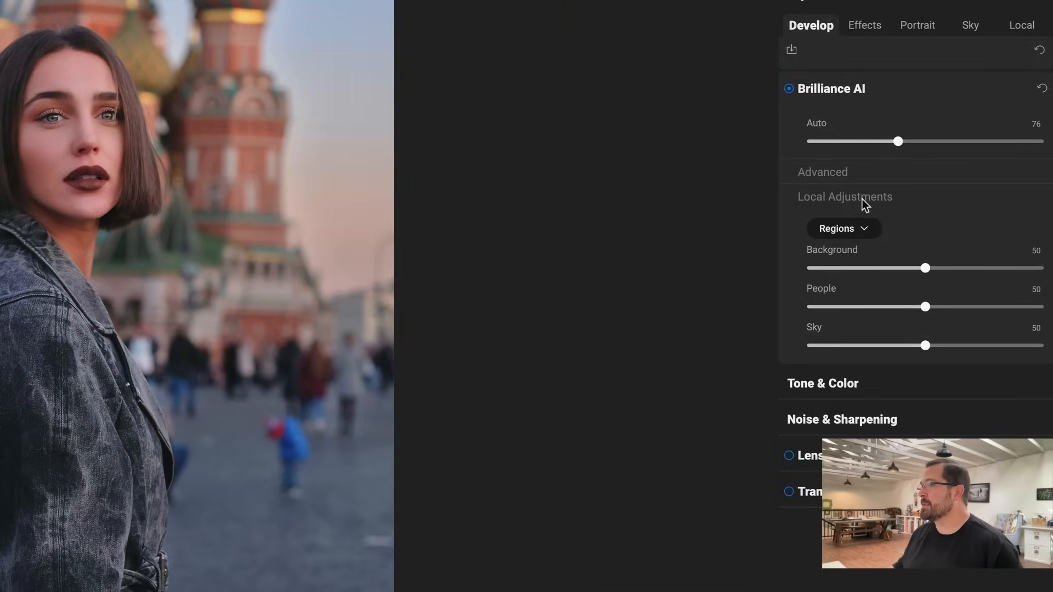
mouse_move(814, 304)
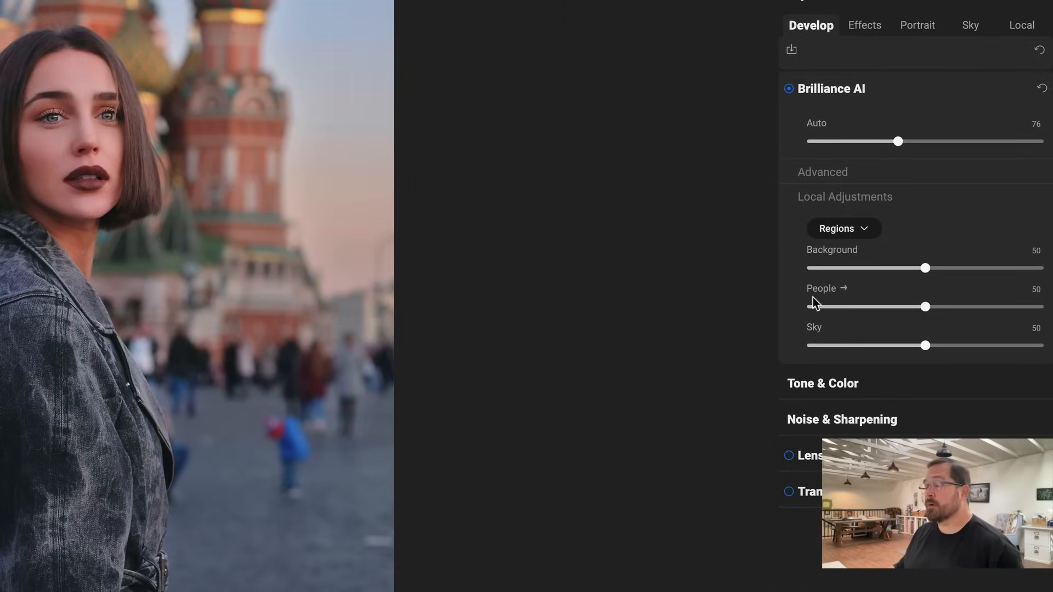
mouse_move(814, 344)
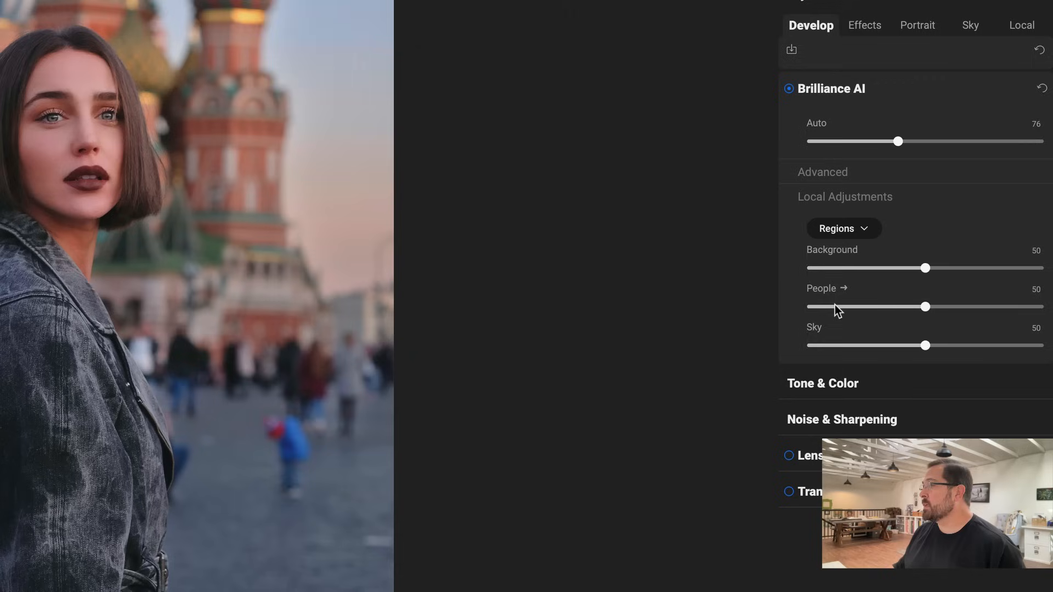
mouse_move(870, 321)
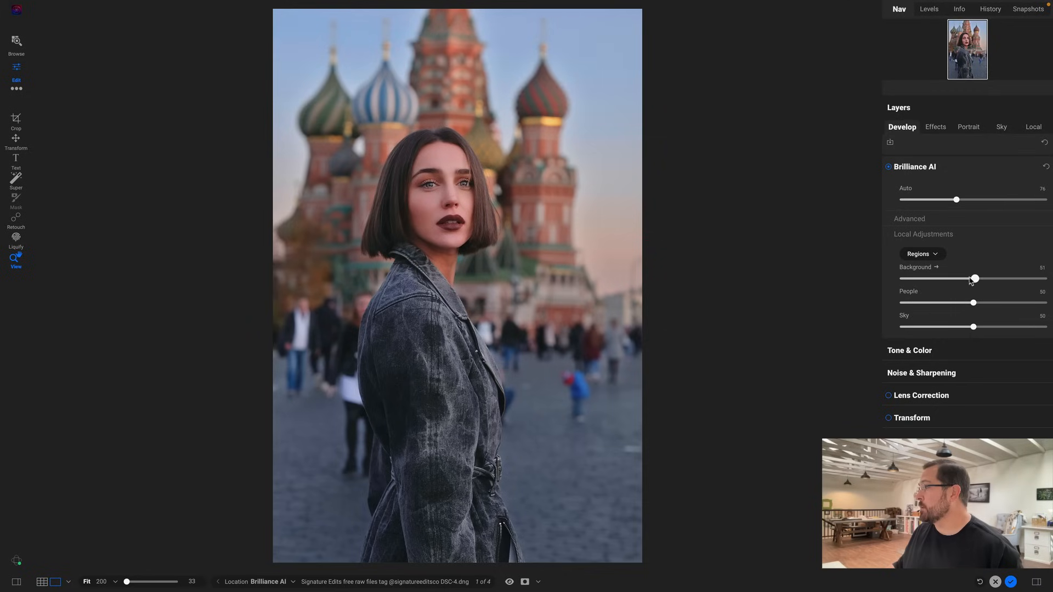
left_click_drag(974, 279, 903, 278)
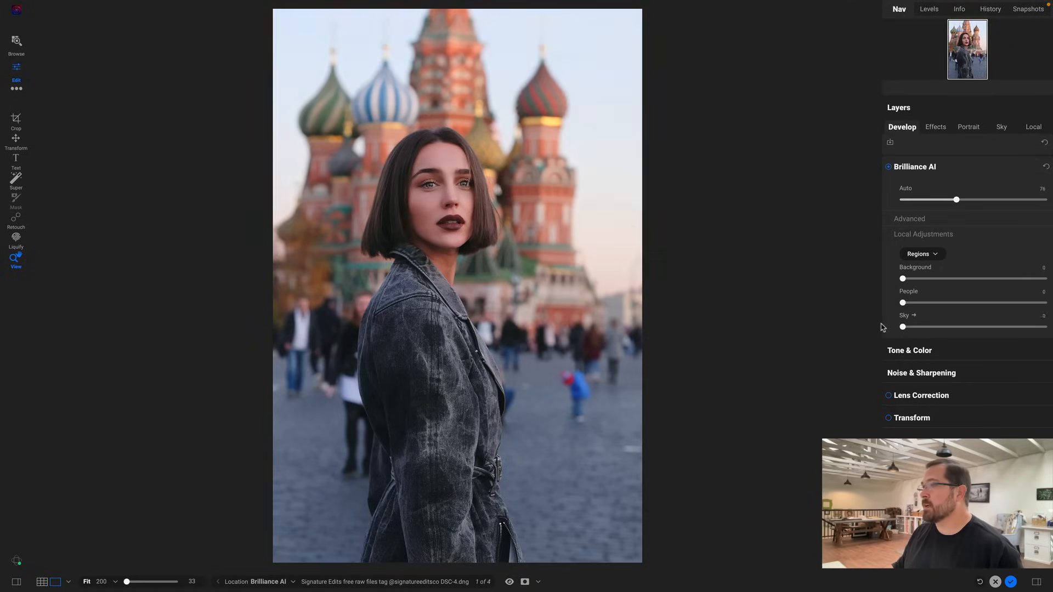
left_click_drag(903, 327, 1002, 327)
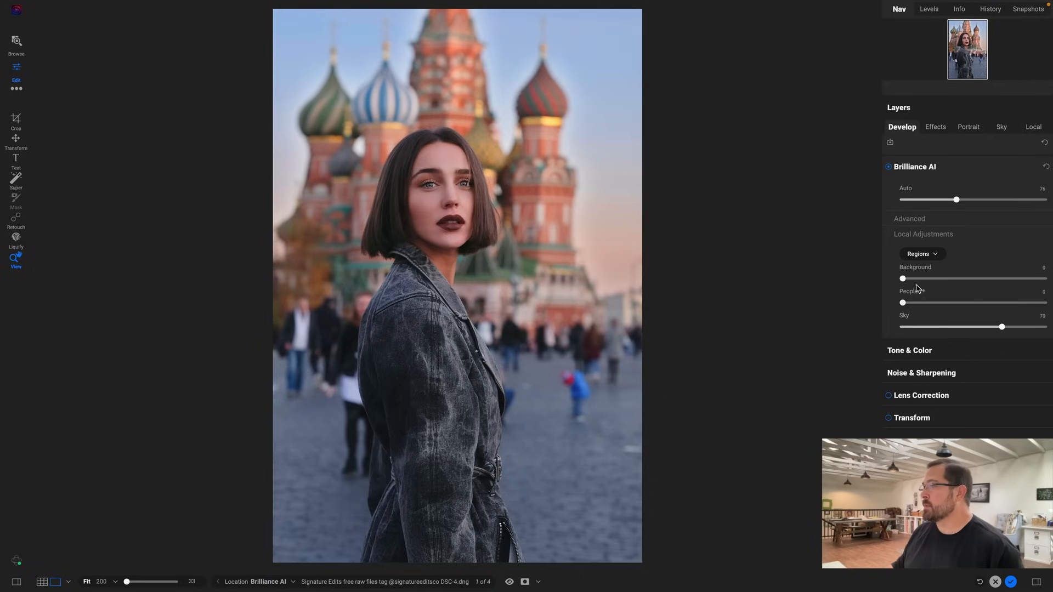
left_click_drag(903, 303, 960, 302)
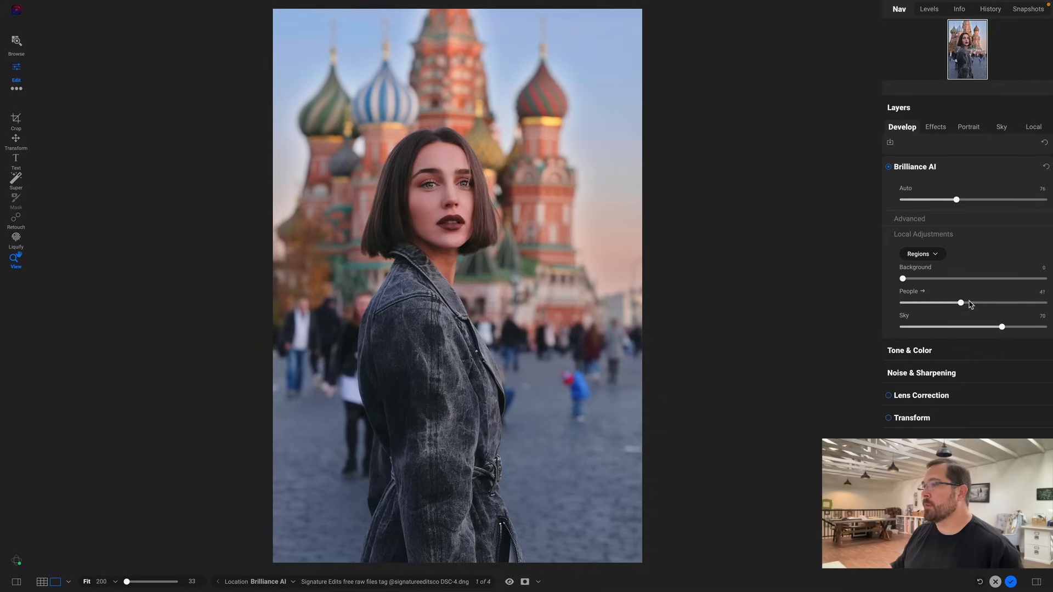
left_click_drag(960, 302, 1013, 302)
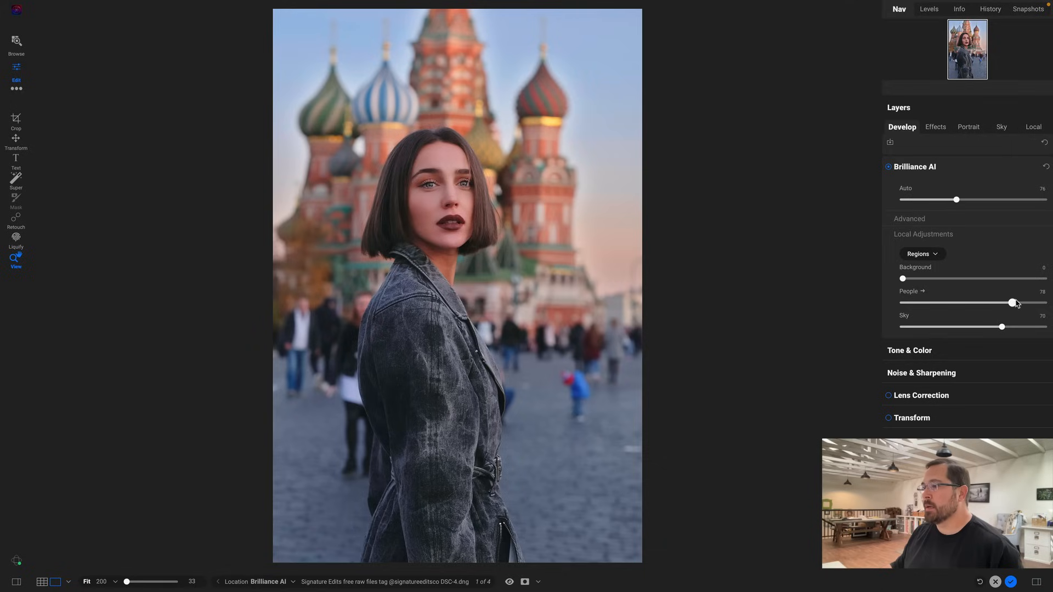
left_click_drag(1013, 302, 990, 302)
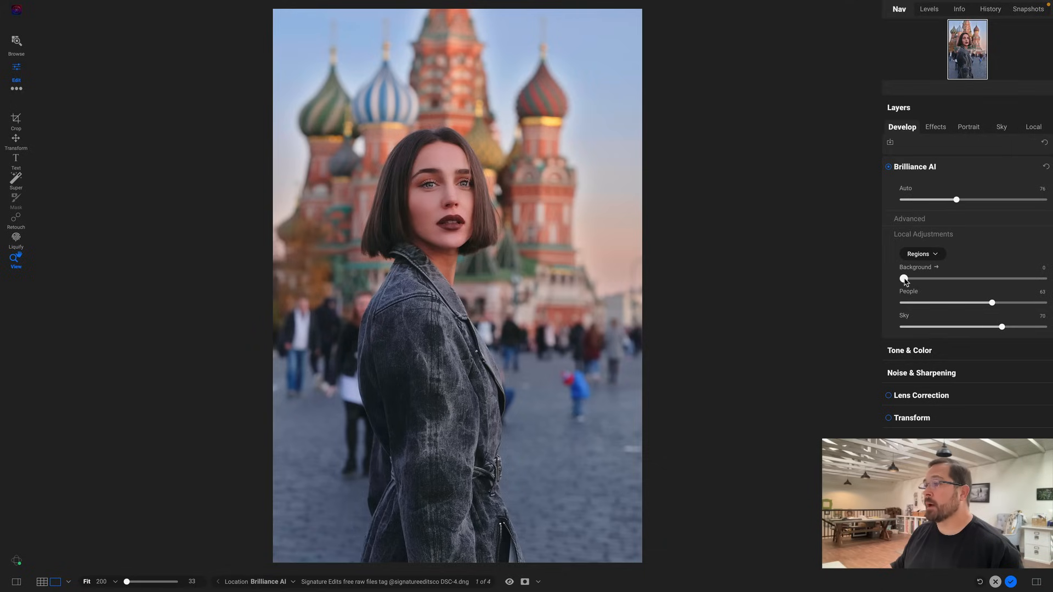
left_click_drag(904, 278, 976, 278)
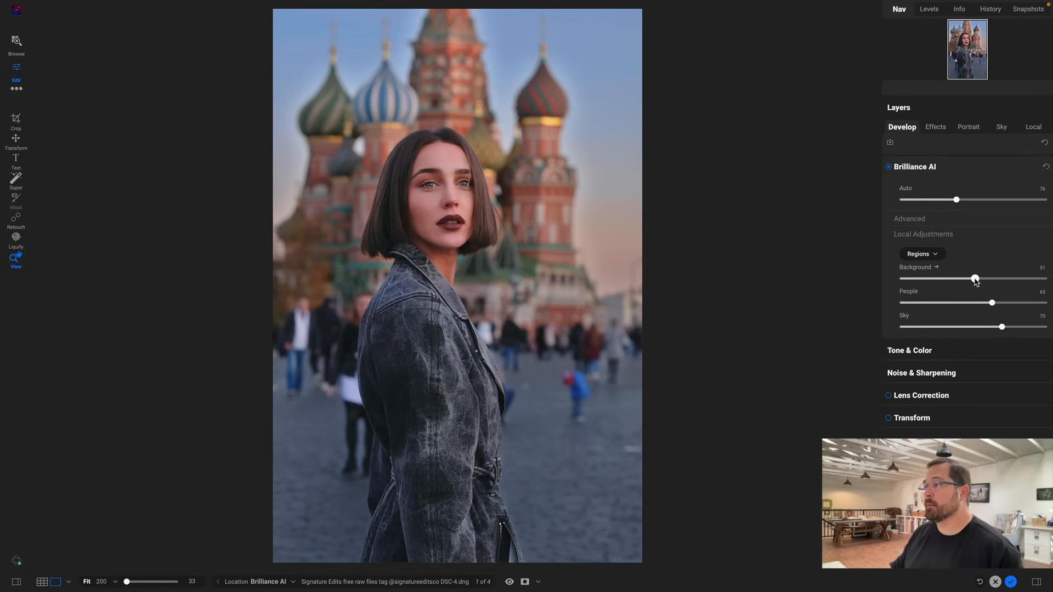
left_click_drag(974, 278, 1014, 279)
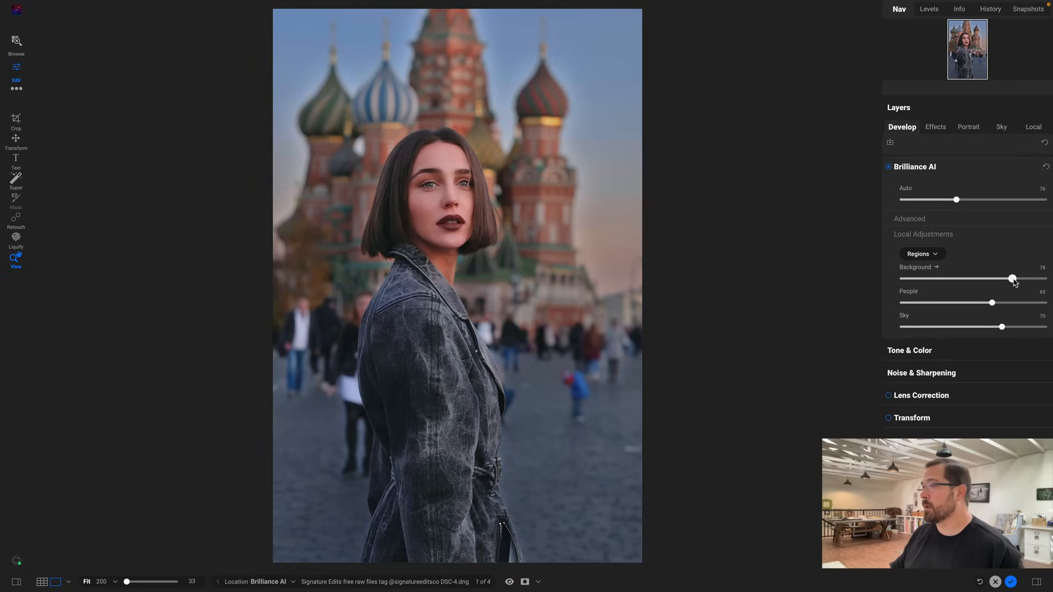
left_click_drag(1013, 278, 970, 279)
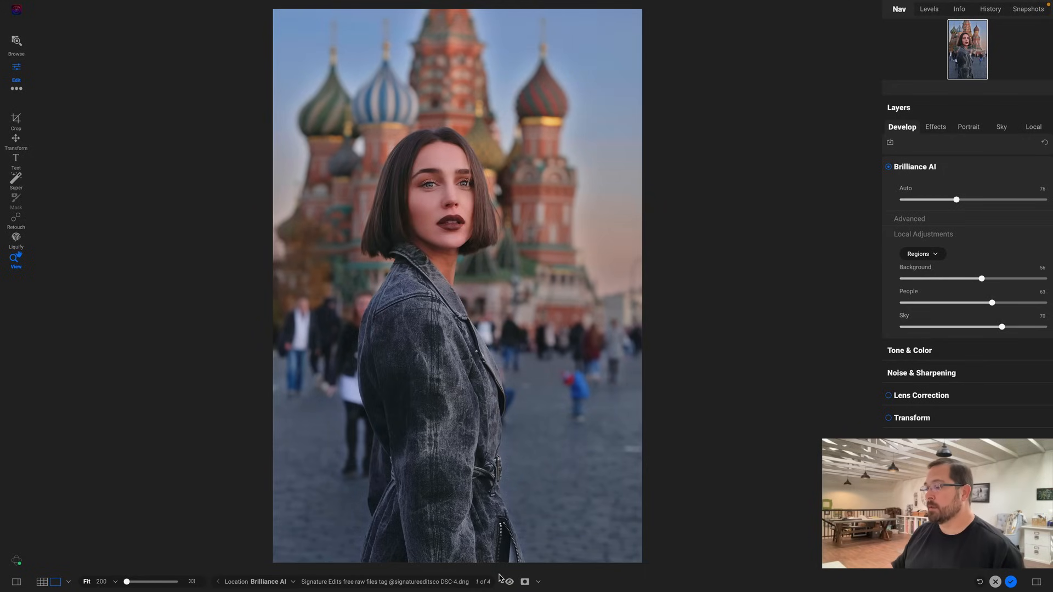
left_click(509, 582)
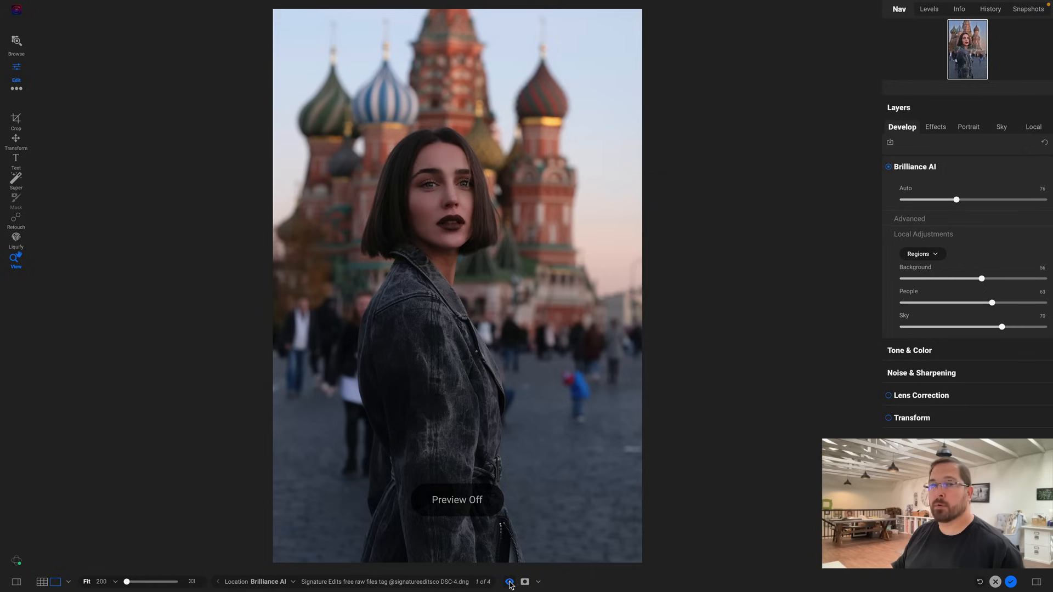
left_click(510, 582)
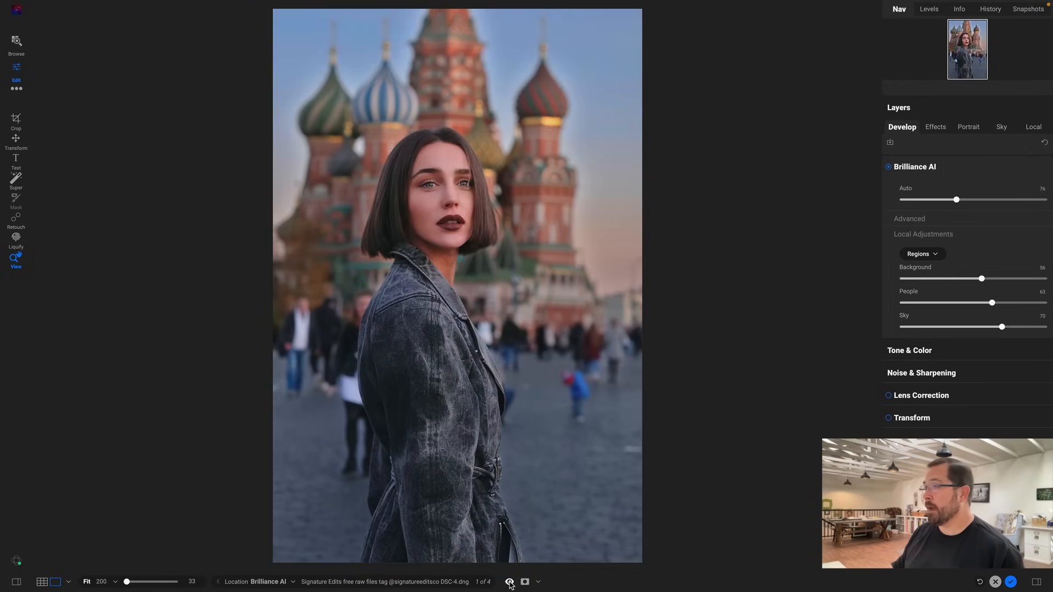
mouse_move(749, 320)
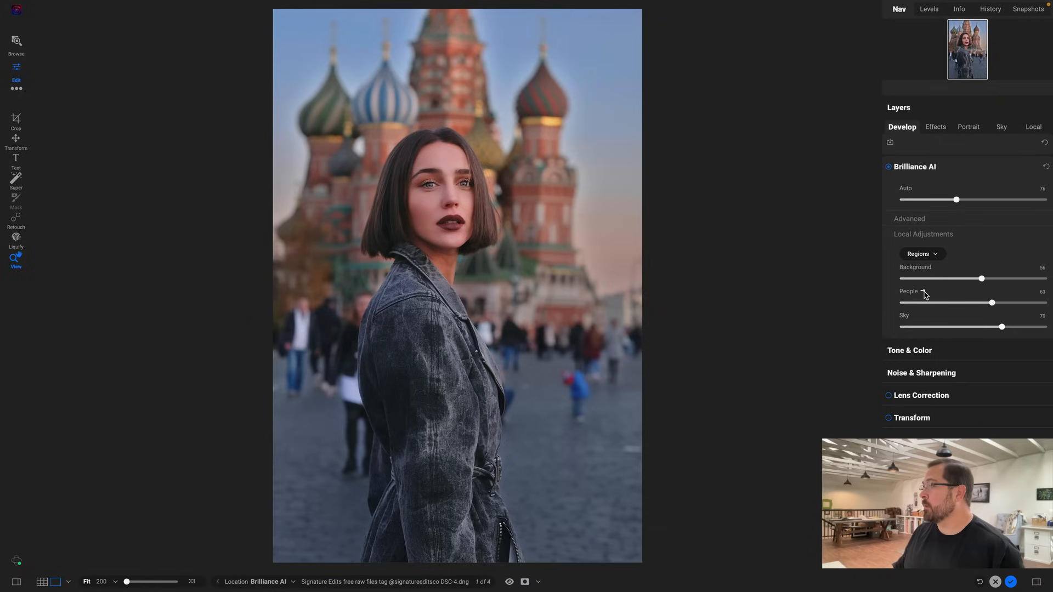
- Open the Brilliance AI region layers and expand the Background layer's color controls
left_click(1033, 127)
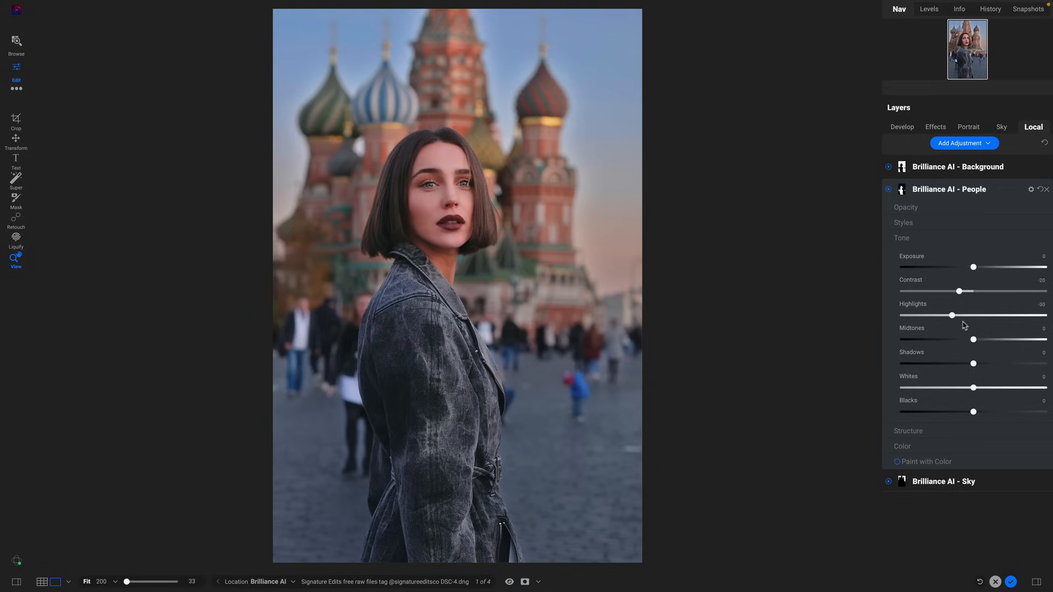
mouse_move(943, 250)
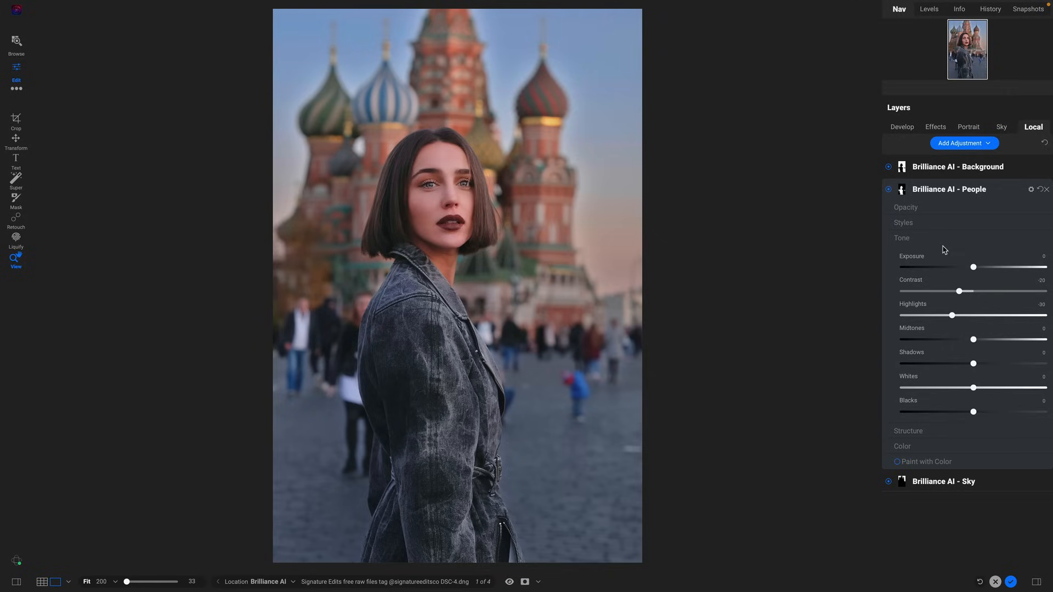
mouse_move(1020, 174)
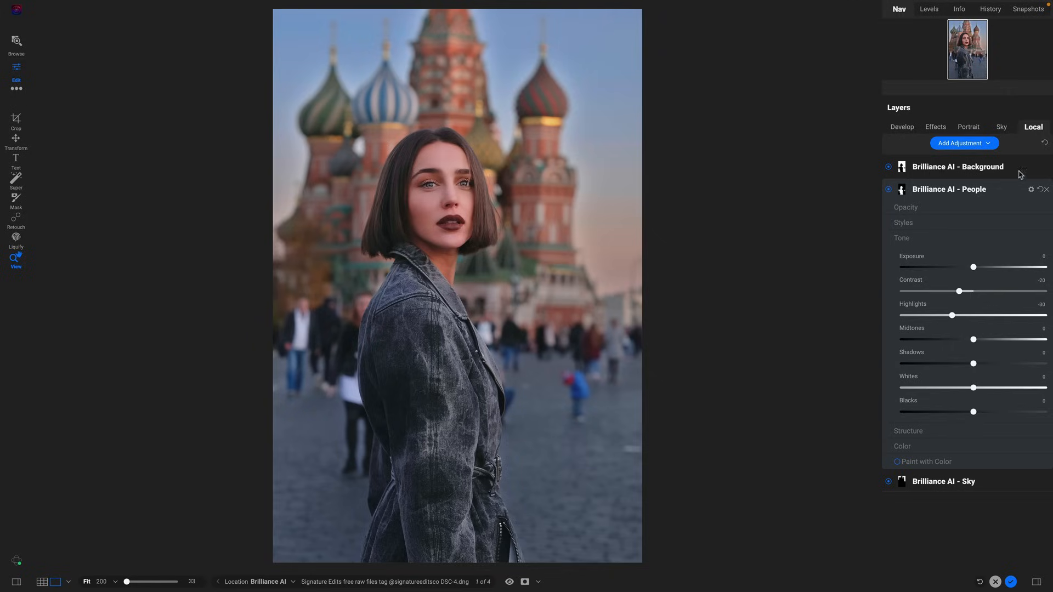
left_click(949, 189)
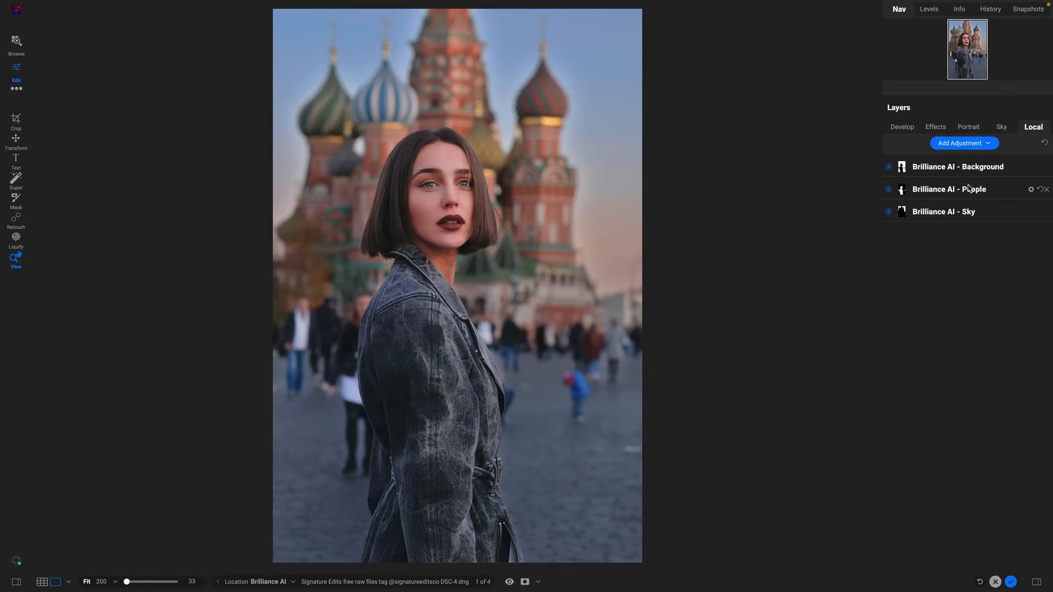
left_click(957, 167)
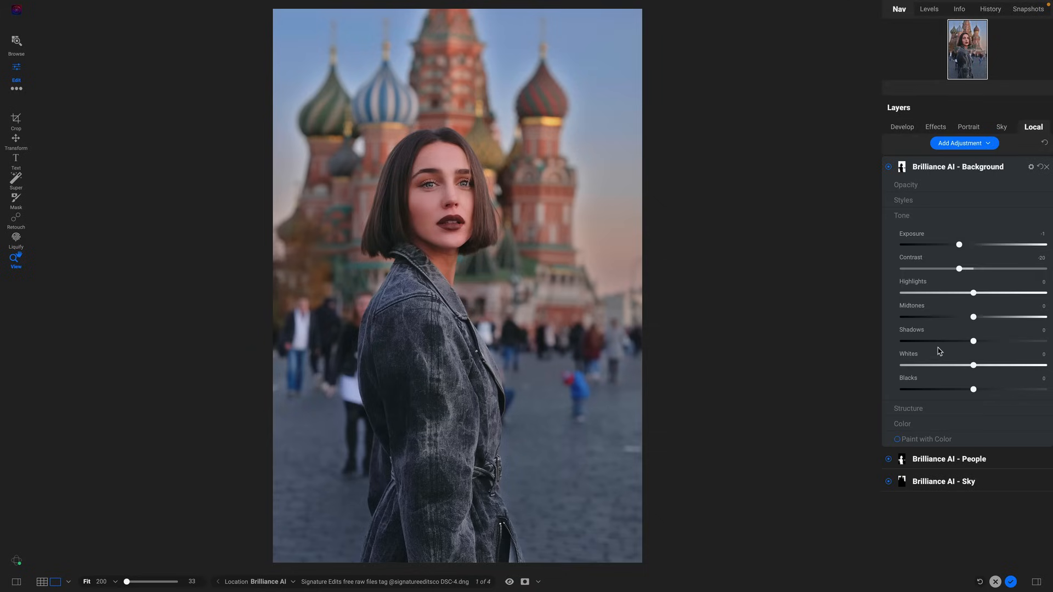
left_click(902, 424)
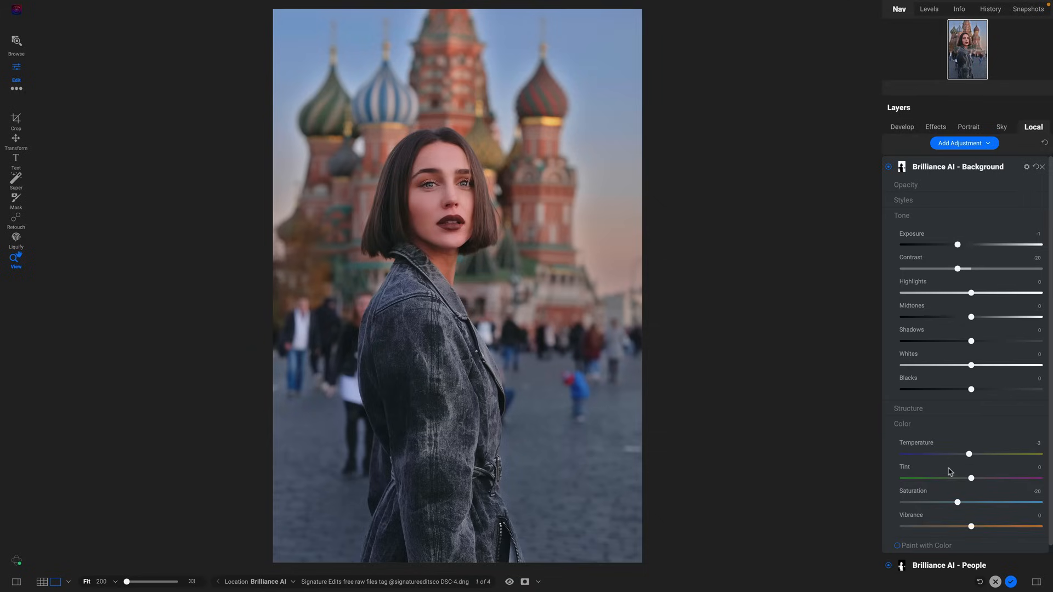
- Cool the Background layer's temperature to about -36
left_click_drag(969, 454, 965, 454)
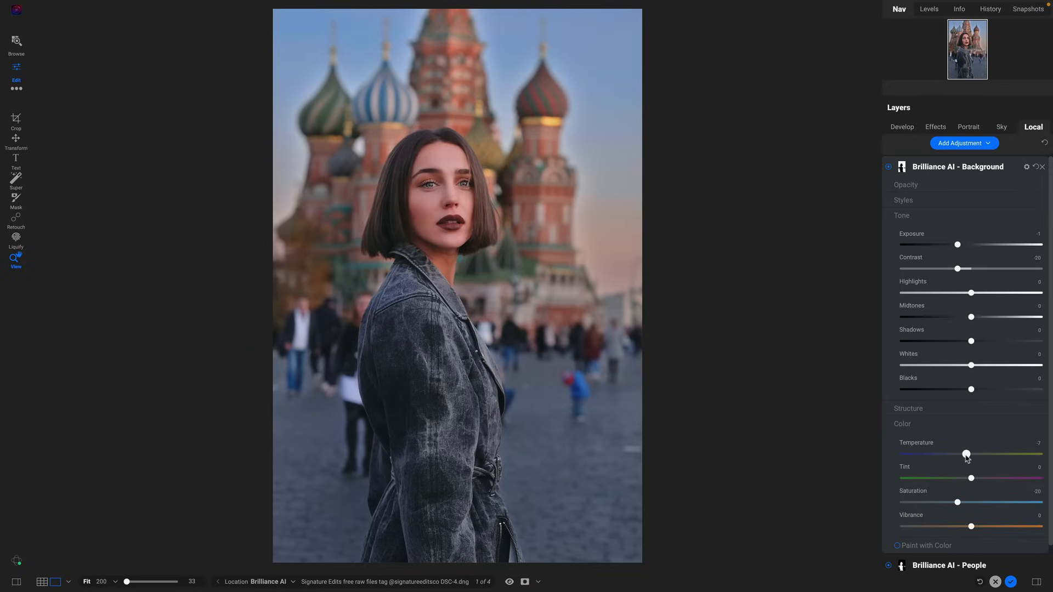
left_click_drag(966, 454, 953, 454)
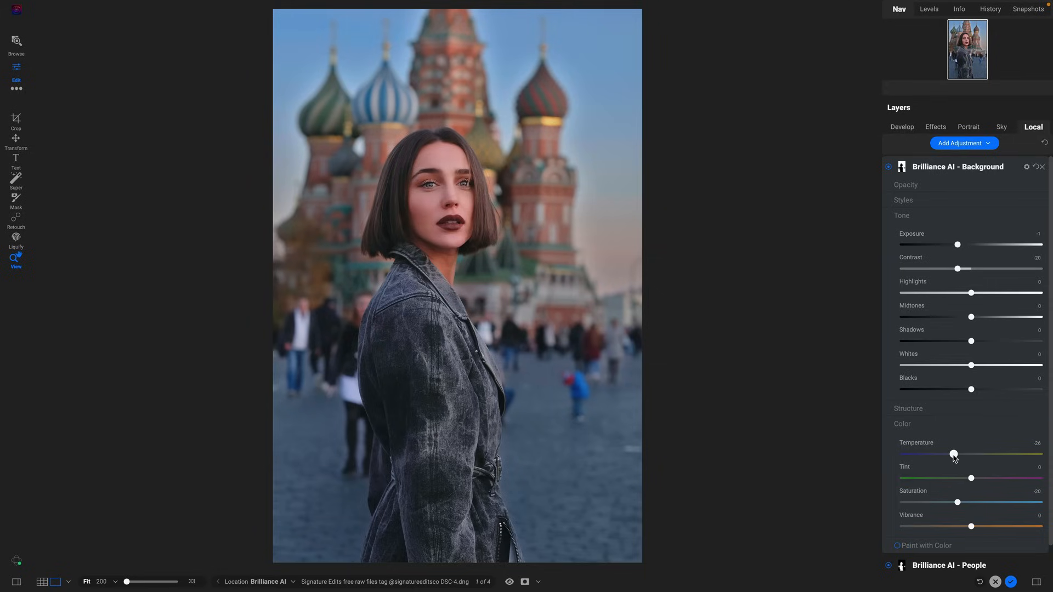
left_click_drag(954, 454, 903, 454)
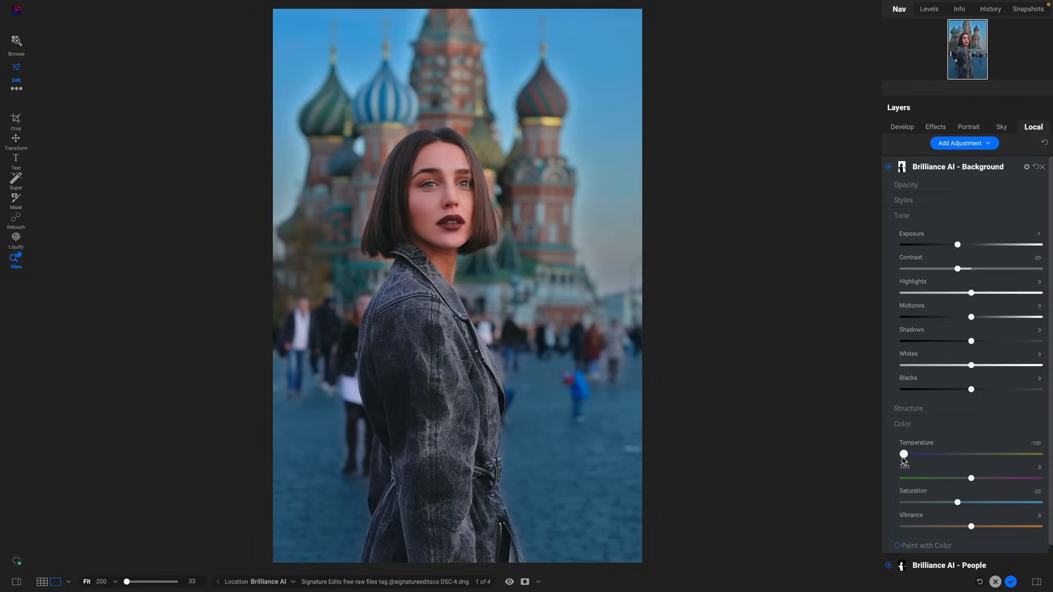
left_click_drag(904, 454, 947, 454)
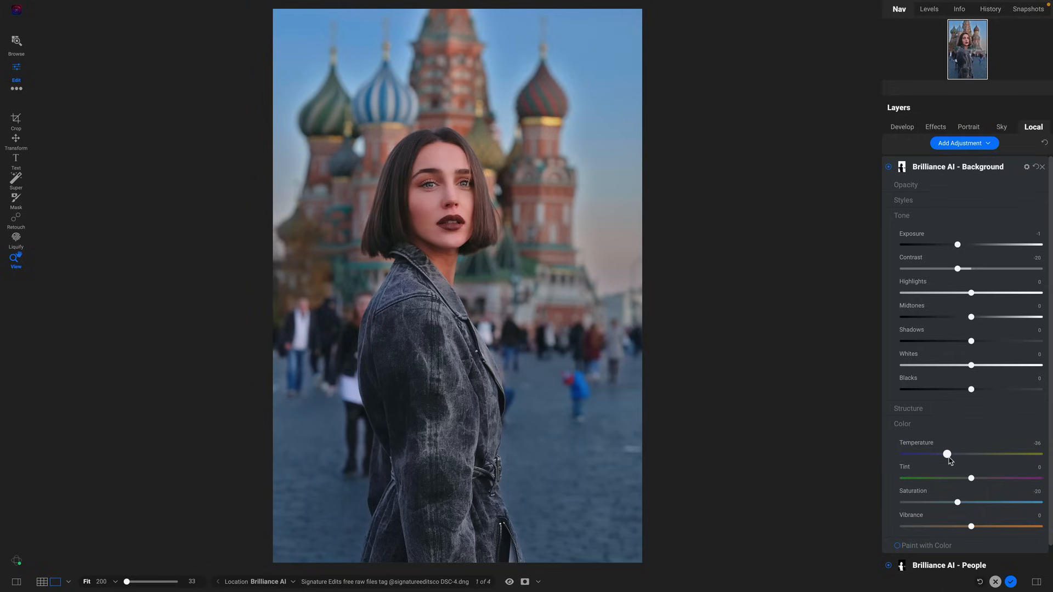
left_click_drag(947, 454, 951, 454)
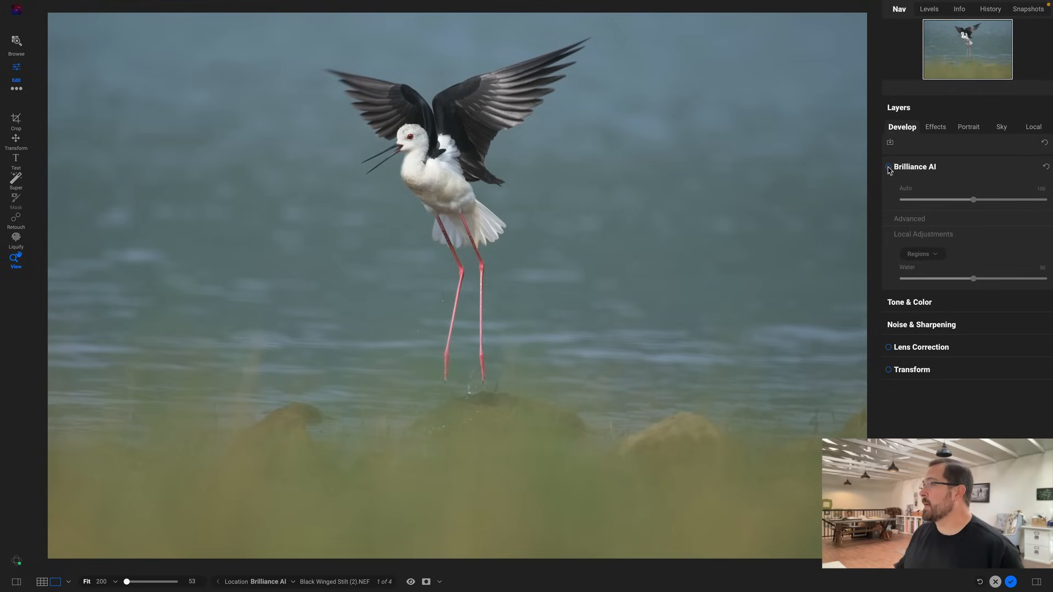
- Turn on Brilliance AI for the bird photo and set the Water region to 59
left_click(888, 167)
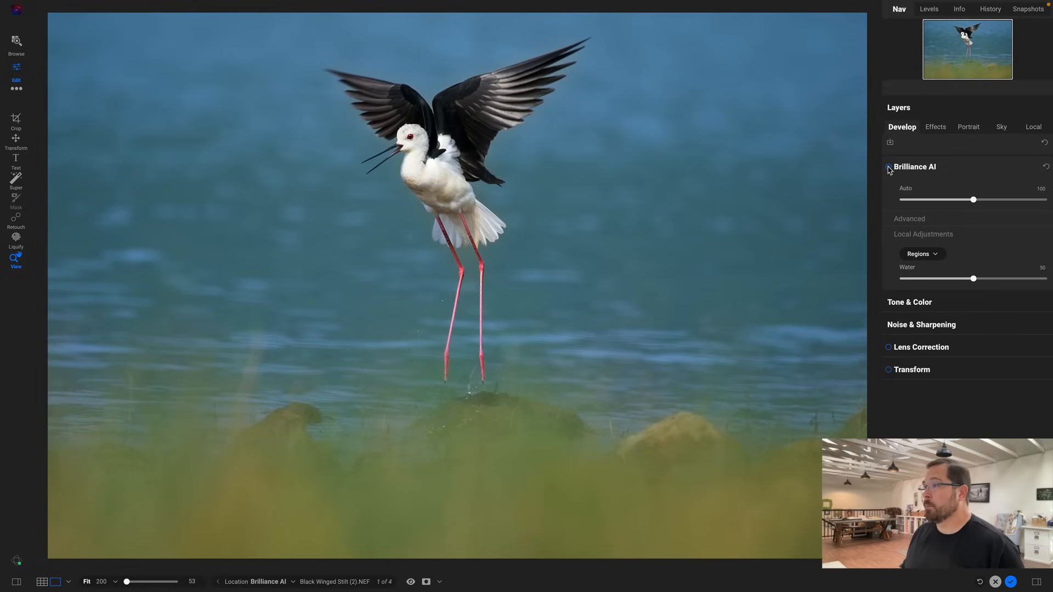
left_click(888, 166)
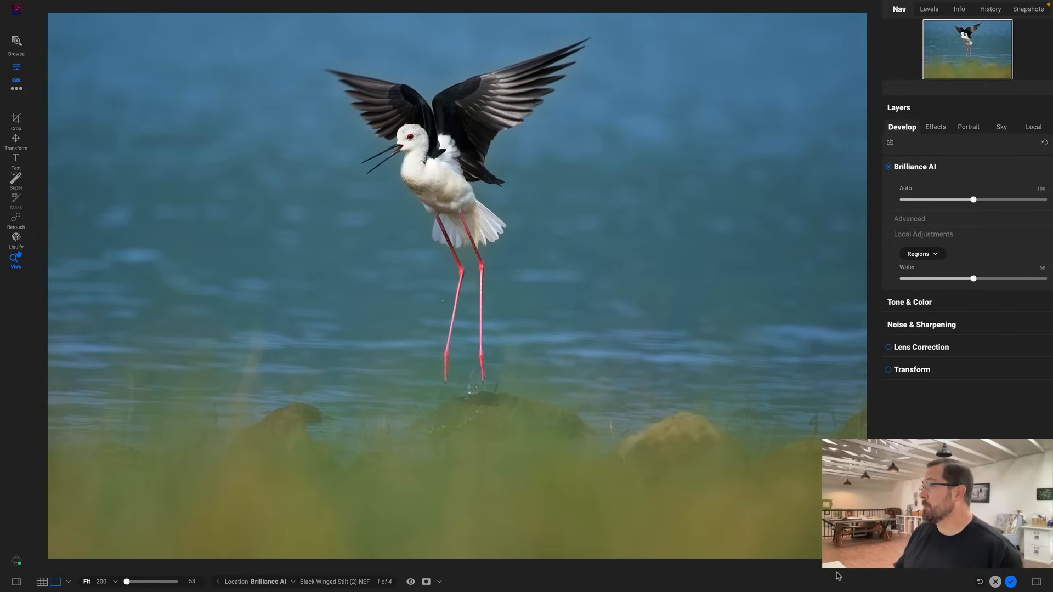
left_click_drag(973, 278, 945, 278)
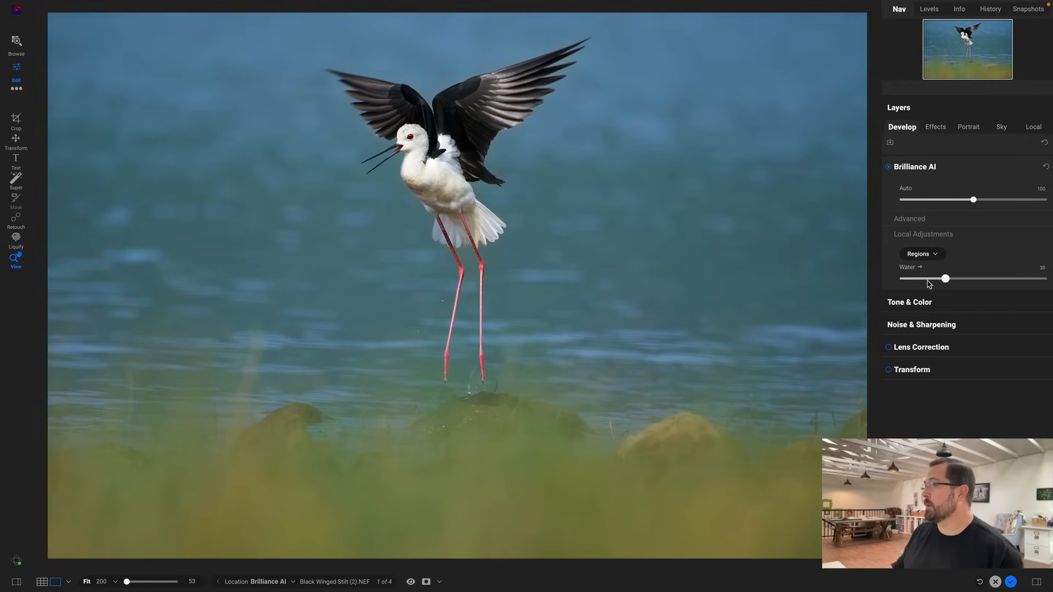
left_click_drag(945, 278, 988, 278)
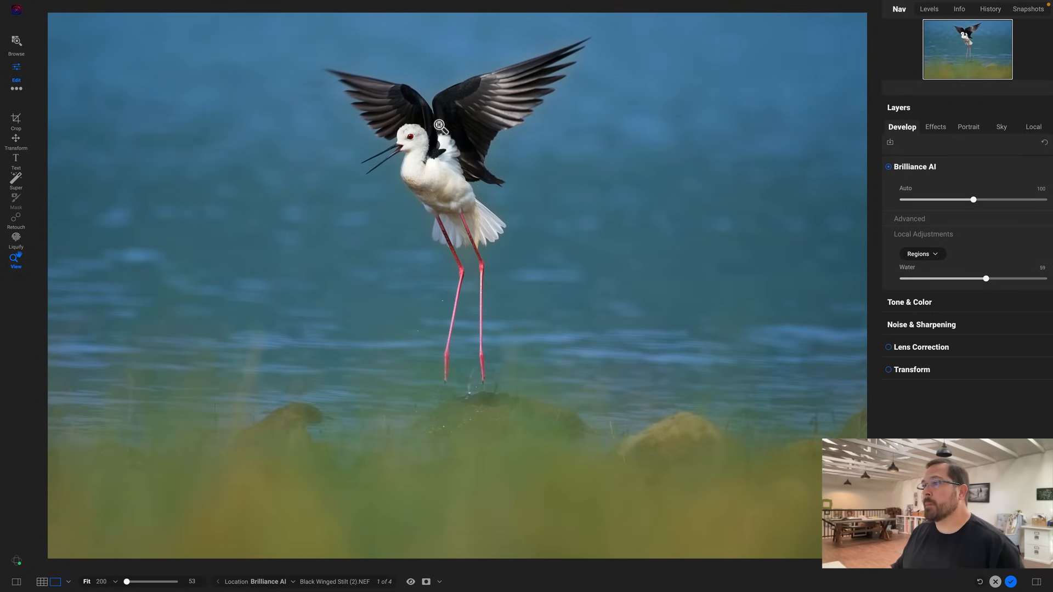
mouse_move(473, 121)
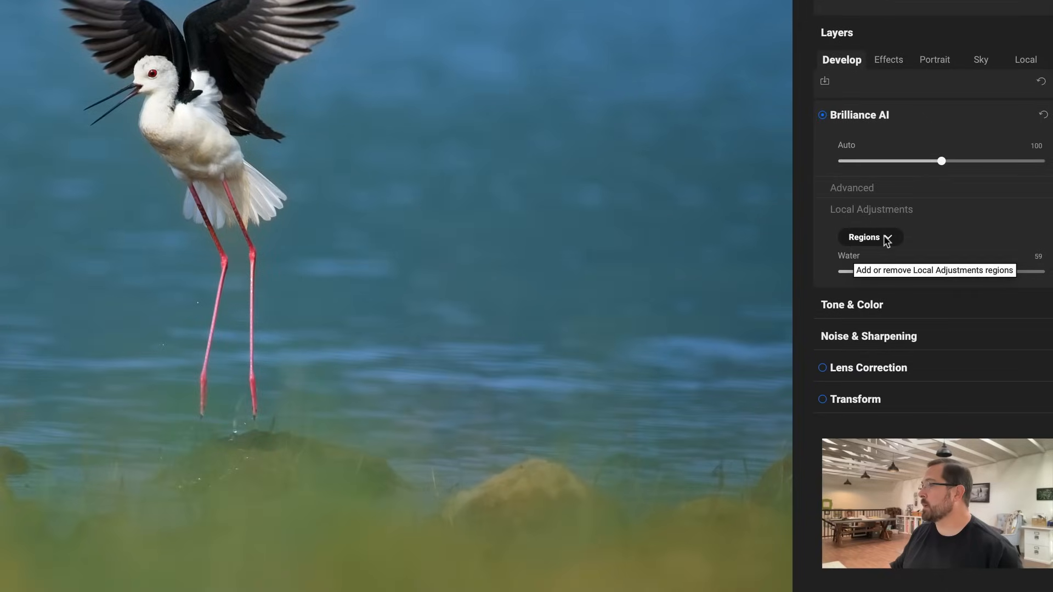
- Add the Animal region from the Regions list and set its strength to 65
left_click(870, 237)
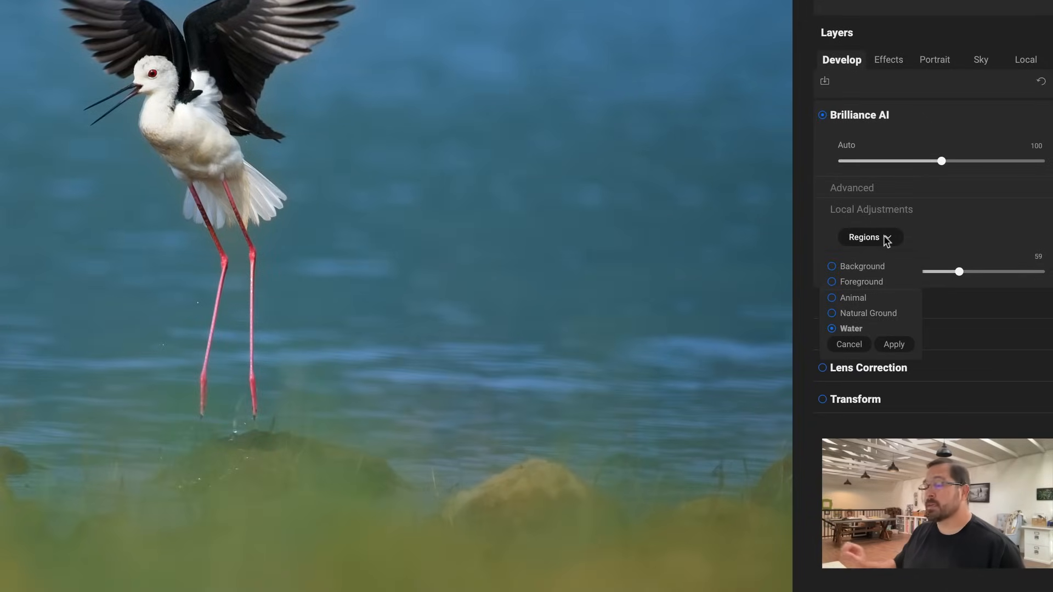
left_click(853, 297)
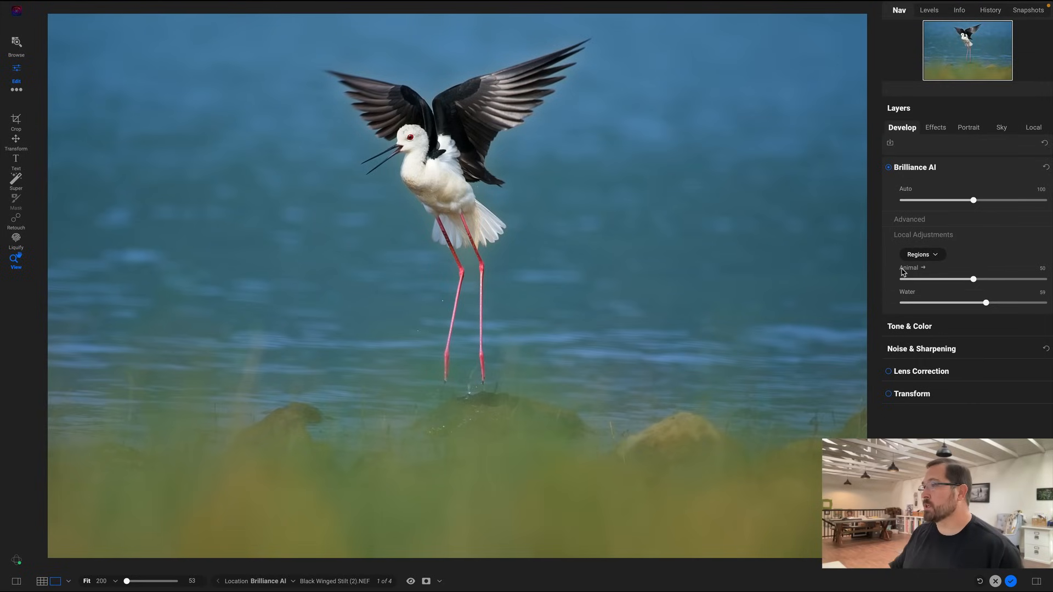
left_click_drag(974, 279, 905, 279)
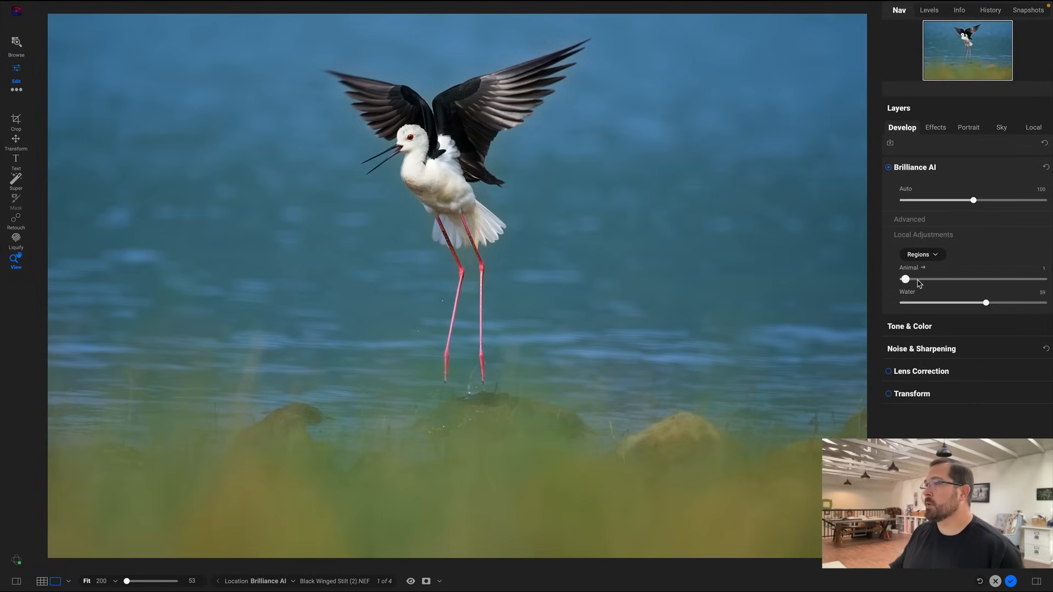
left_click_drag(905, 279, 975, 279)
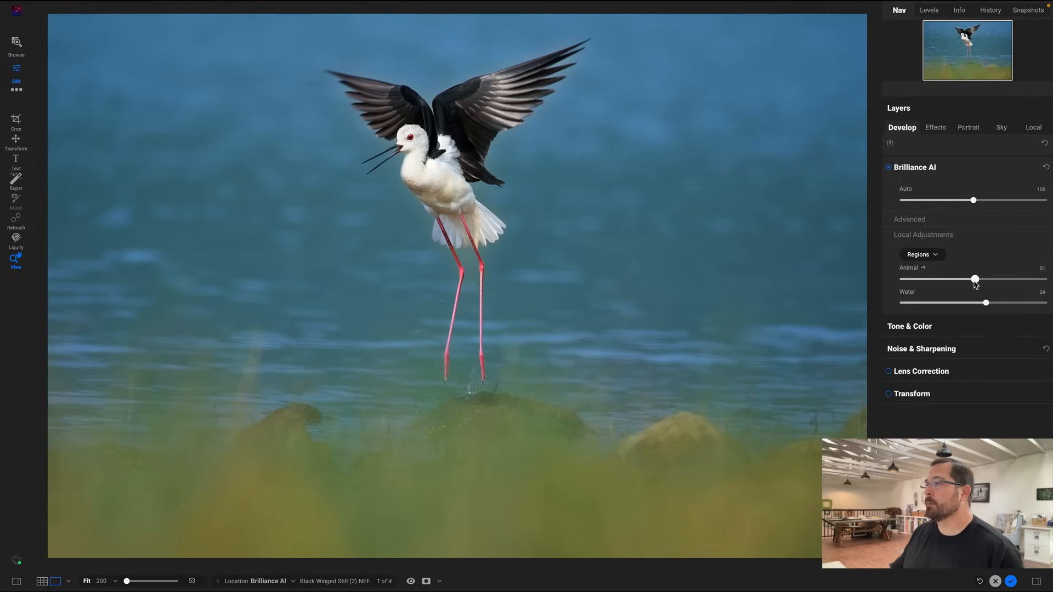
left_click_drag(973, 279, 978, 278)
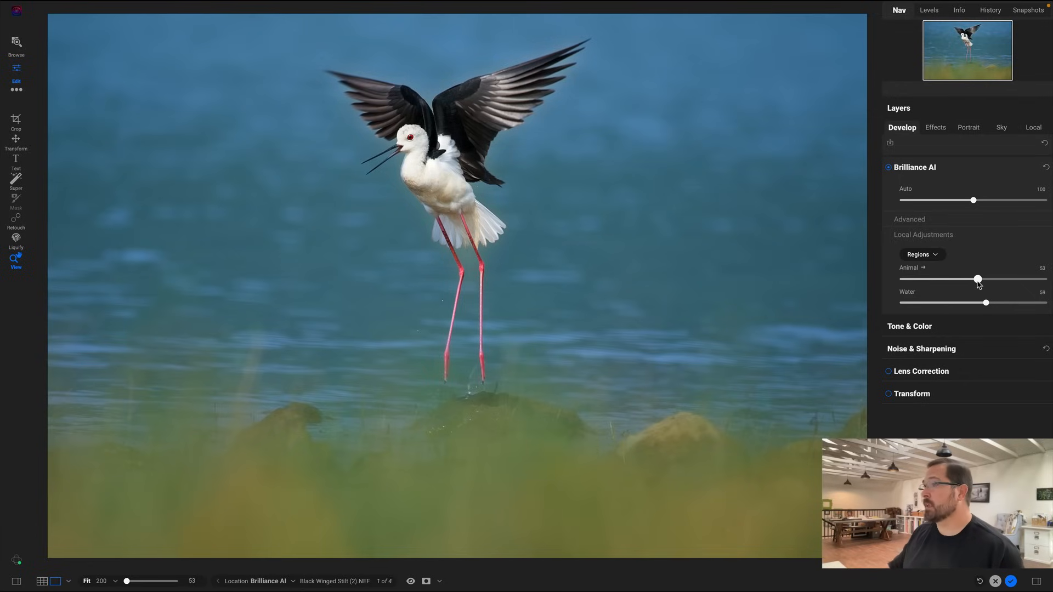
left_click_drag(978, 278, 996, 279)
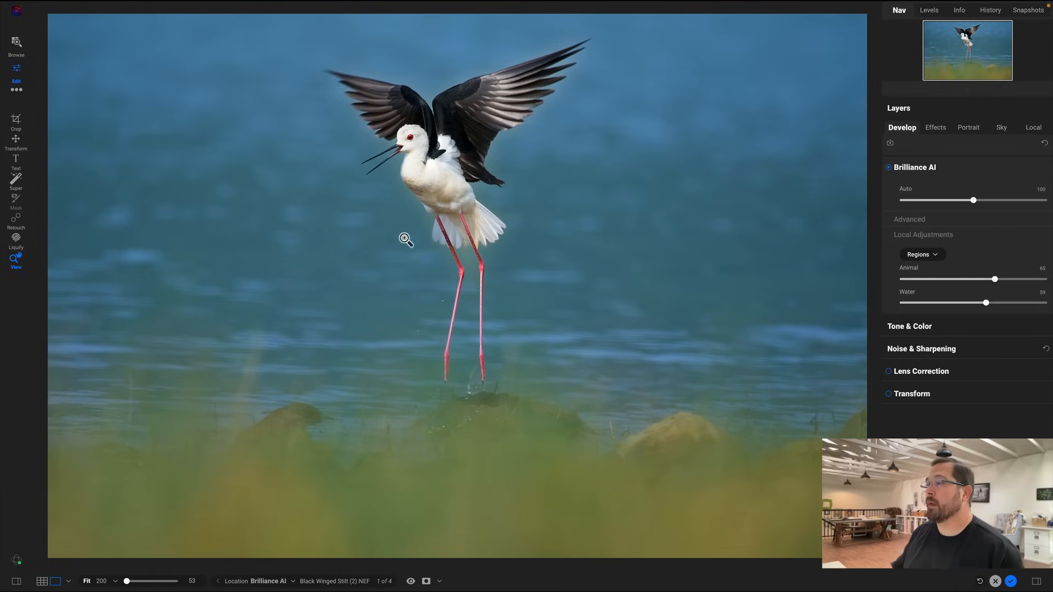
mouse_move(415, 256)
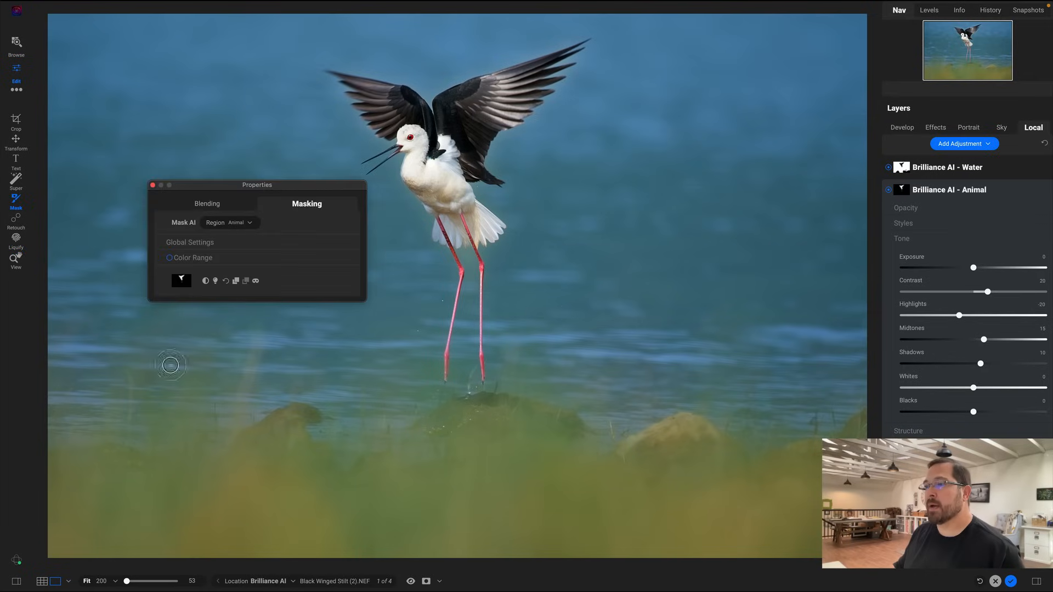
- Set the Animal mask feather to 22, close Properties, and compare with the original
left_click(190, 243)
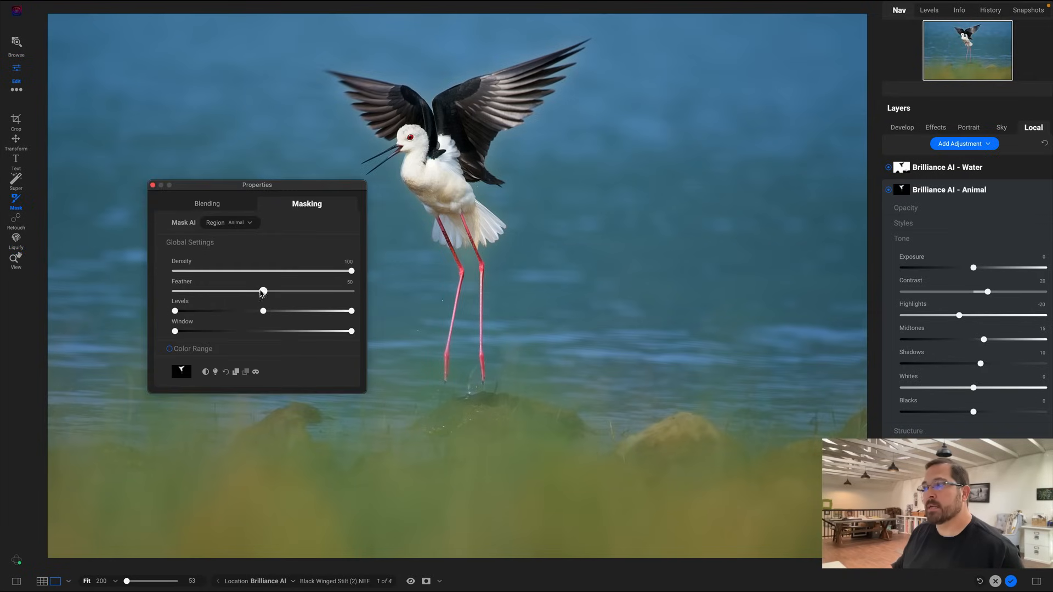
left_click_drag(263, 291, 230, 290)
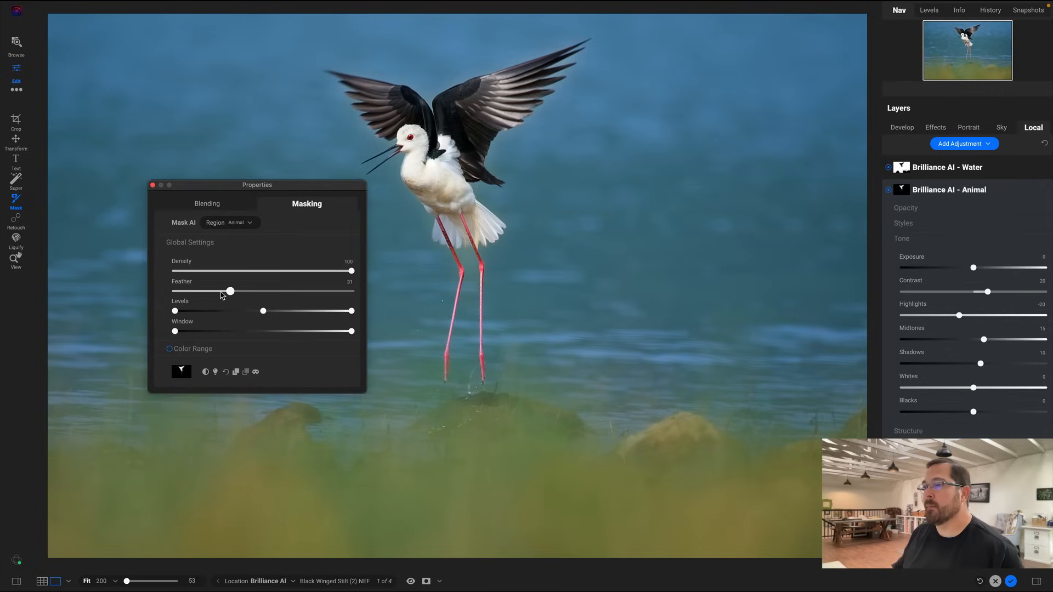
left_click_drag(230, 291, 349, 291)
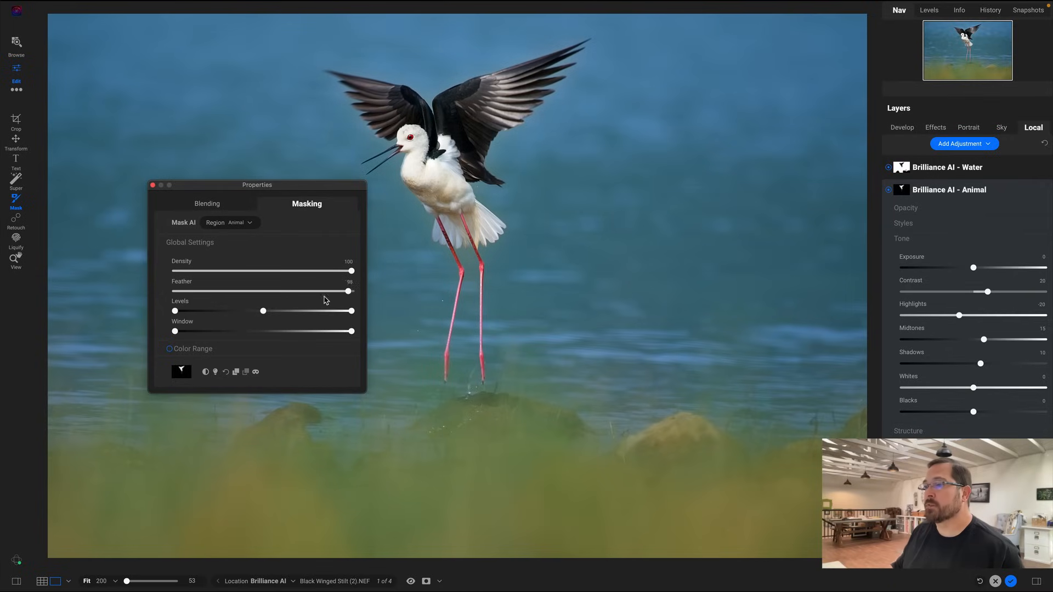
left_click_drag(350, 292, 224, 291)
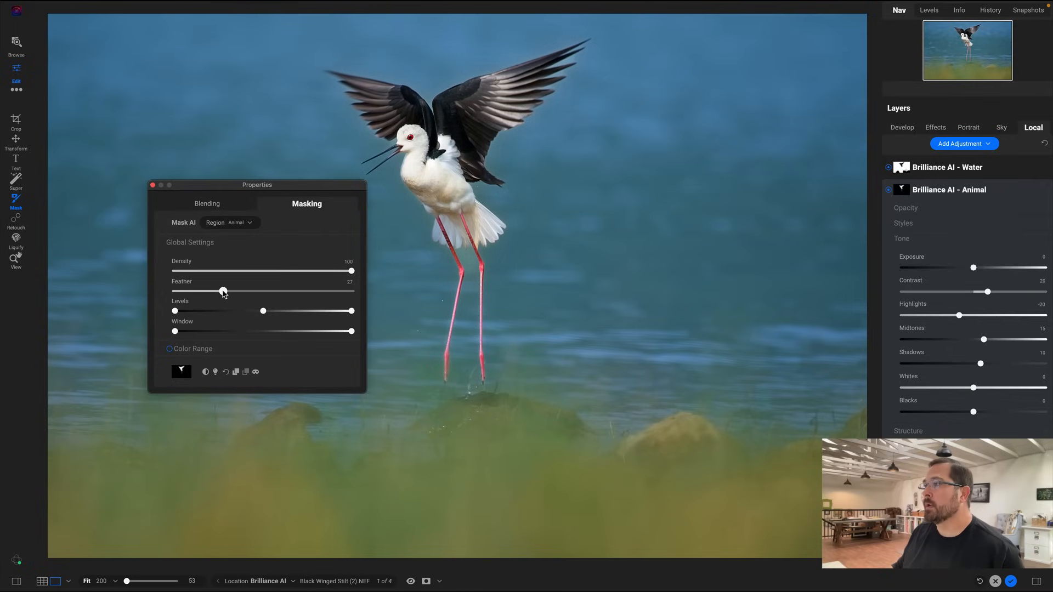
left_click_drag(222, 291, 204, 291)
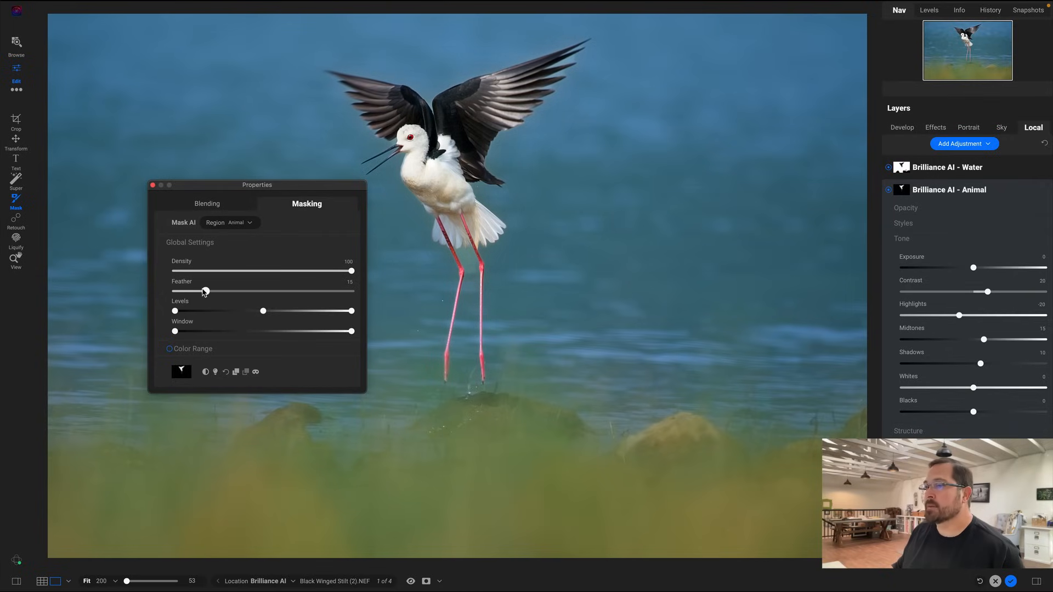
left_click_drag(204, 291, 218, 290)
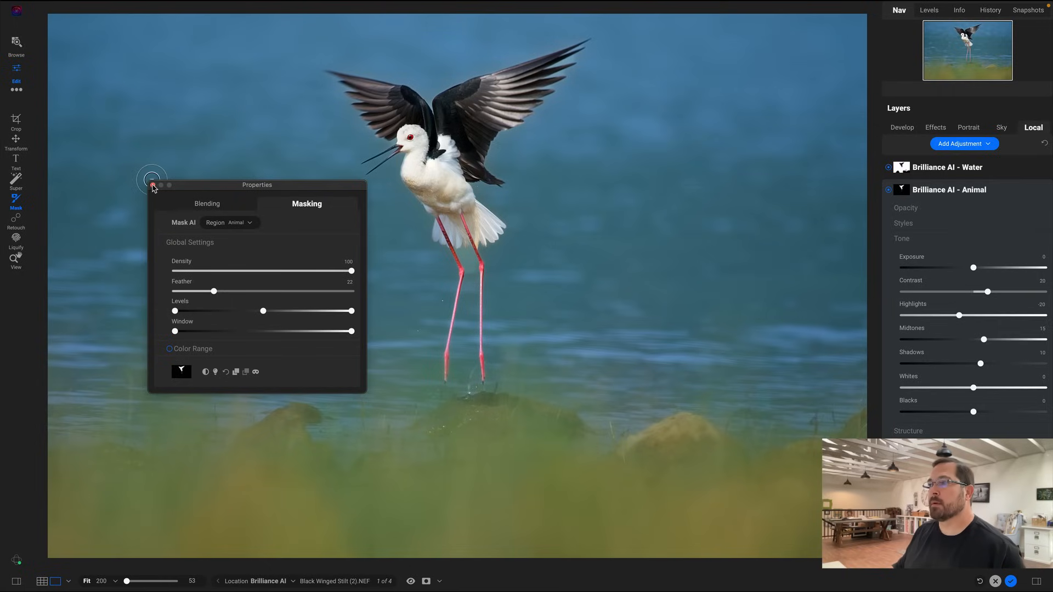
left_click(410, 582)
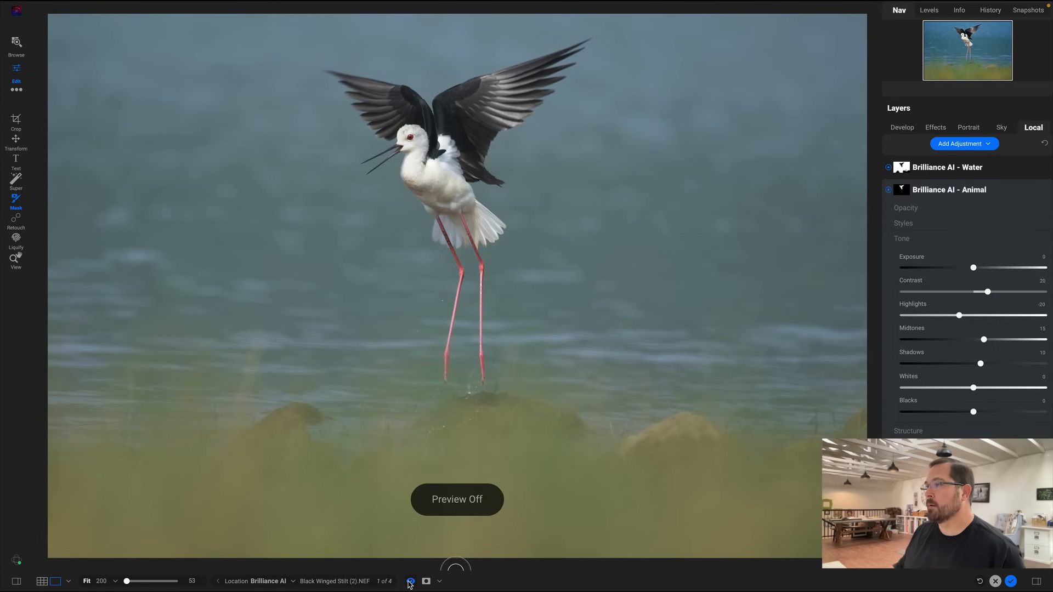
left_click(410, 581)
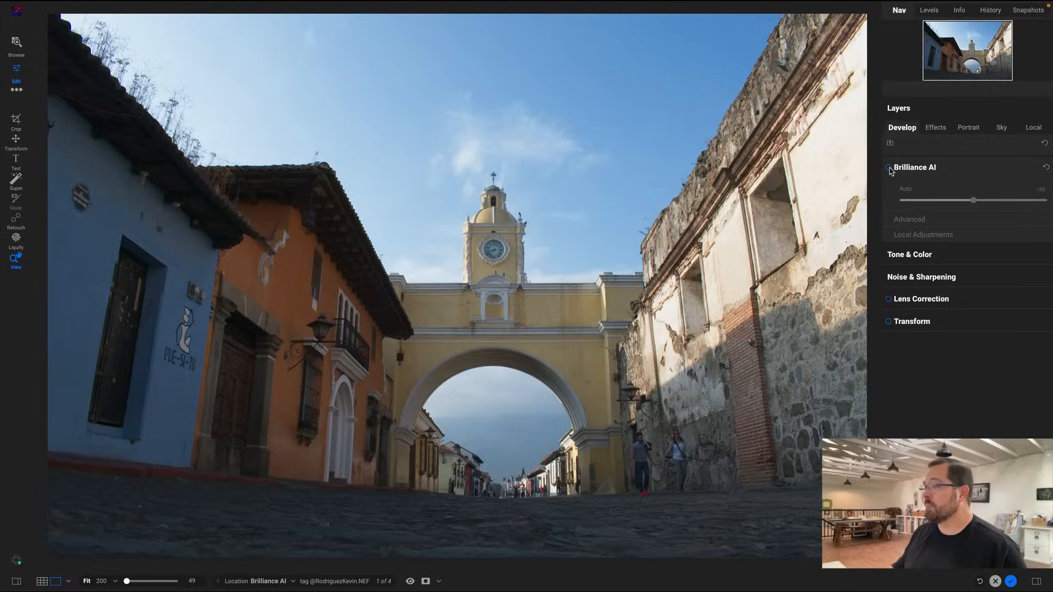
- Turn on Brilliance AI for the street photo and show its region strengths
left_click(891, 169)
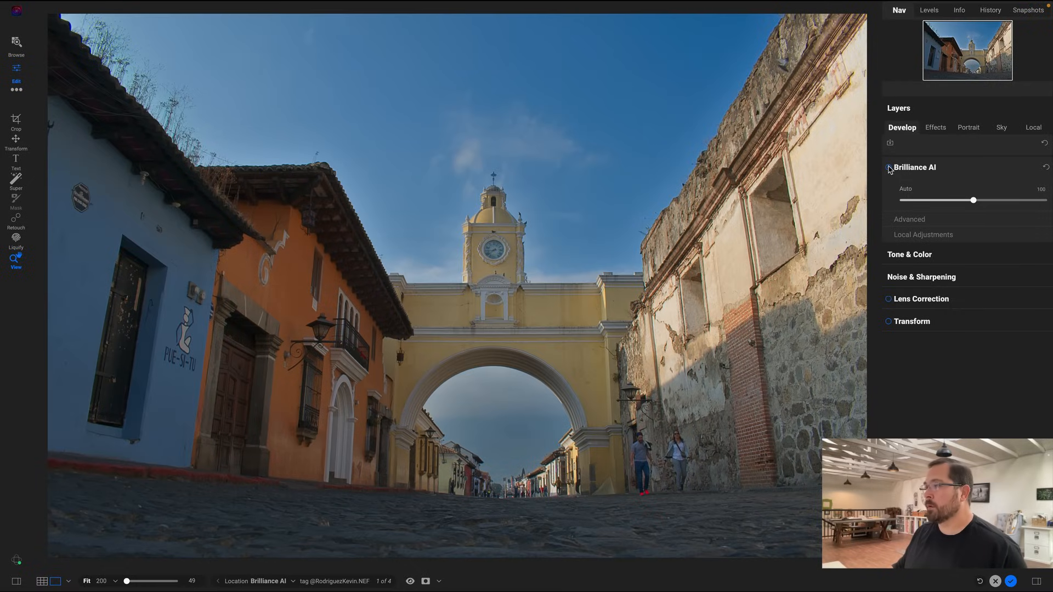
left_click(889, 167)
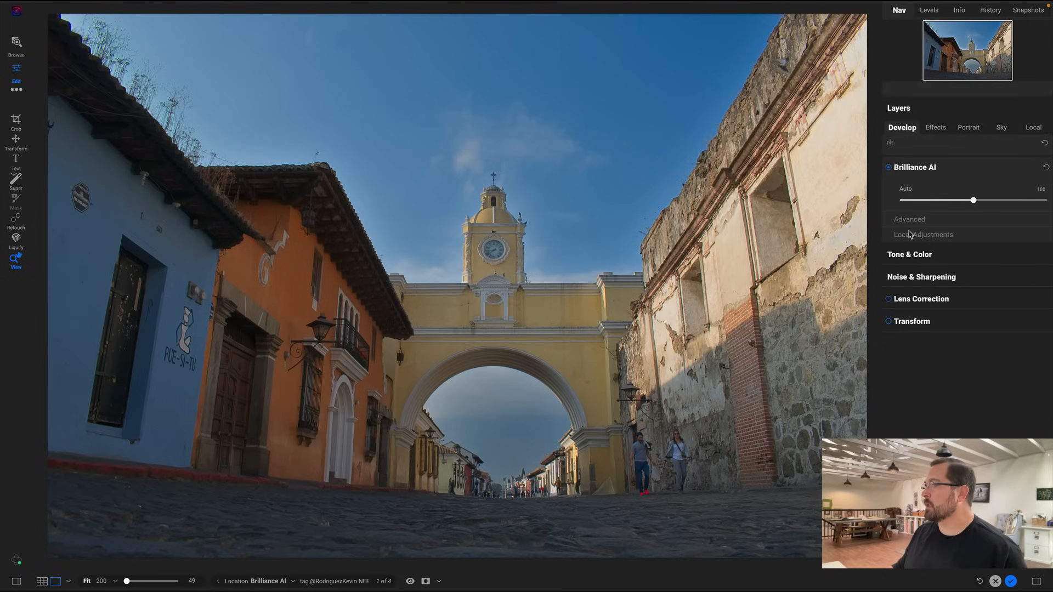
left_click(924, 234)
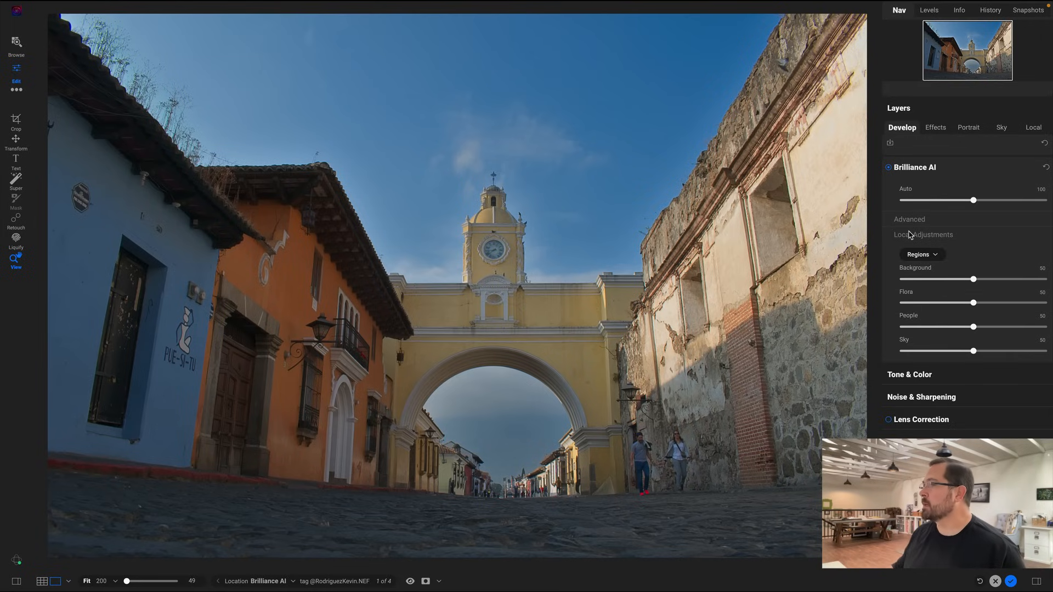
mouse_move(913, 316)
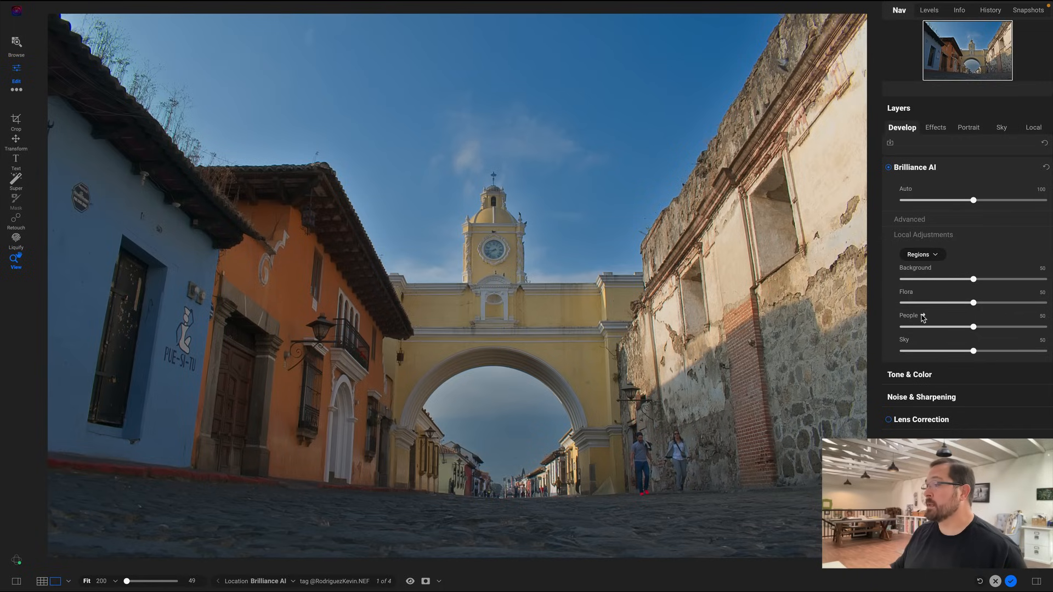
mouse_move(878, 348)
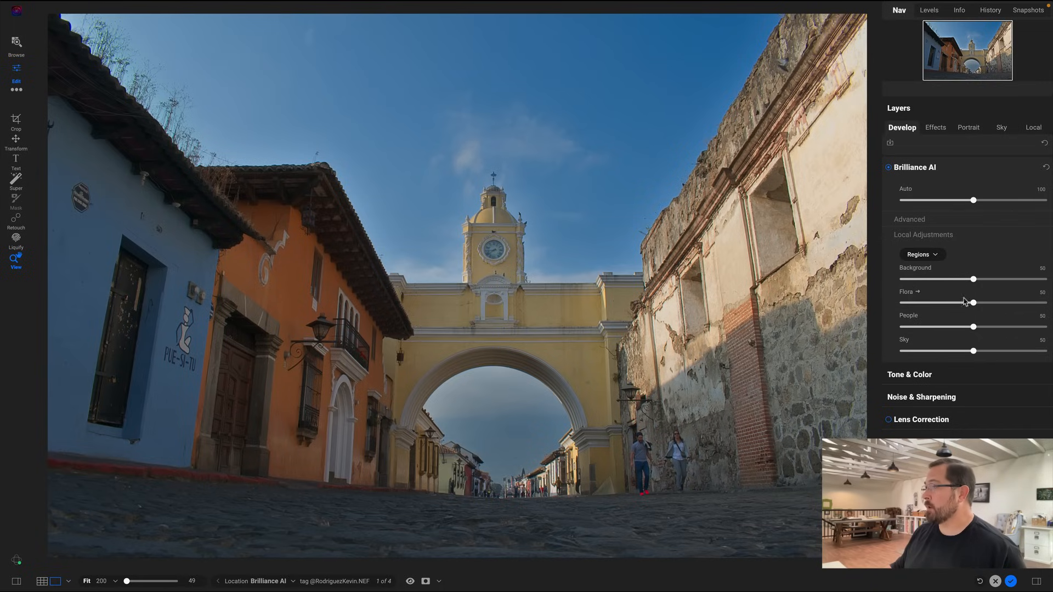
- Lower the Background region strength to 33
left_click_drag(971, 279, 964, 278)
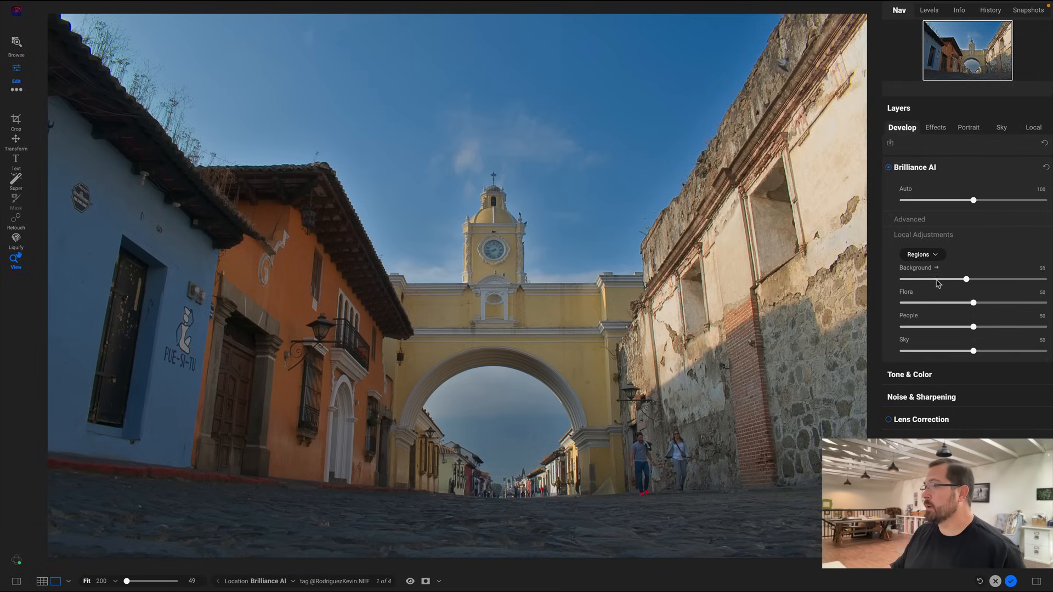
left_click_drag(966, 279, 1011, 279)
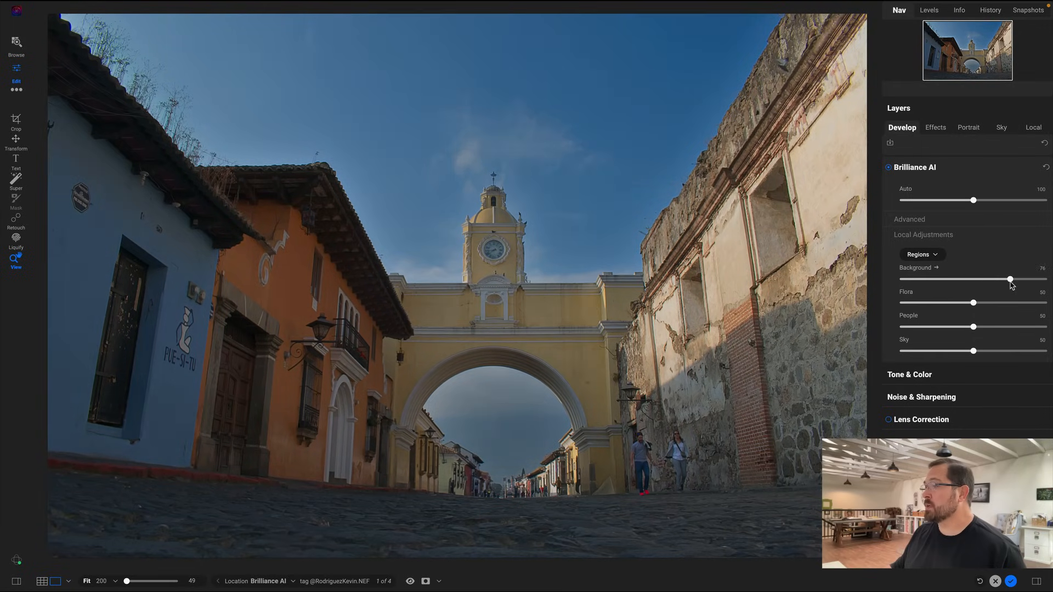
left_click_drag(1011, 279, 947, 279)
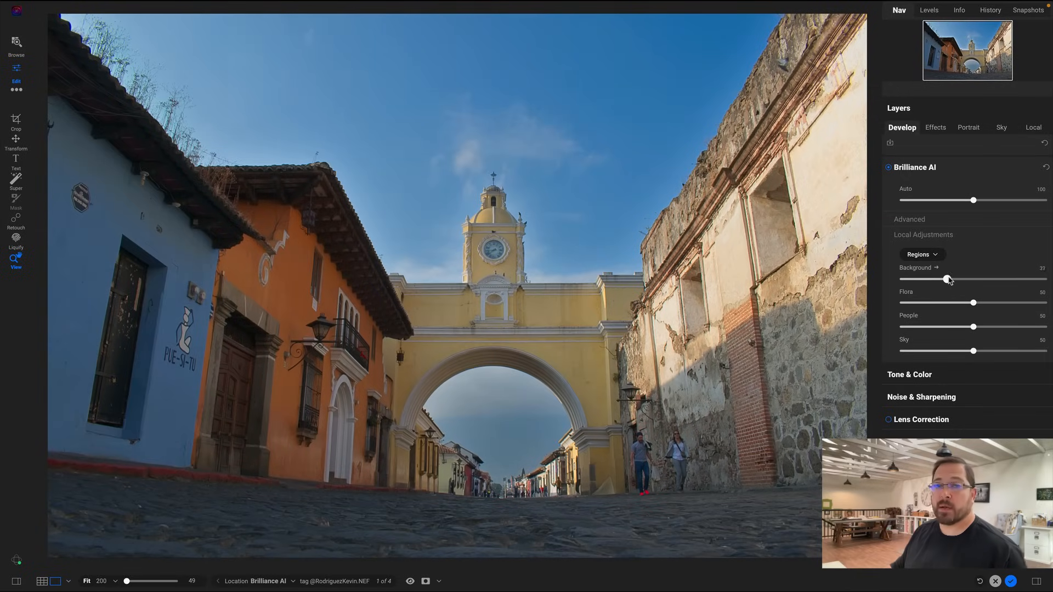
left_click_drag(954, 279, 949, 278)
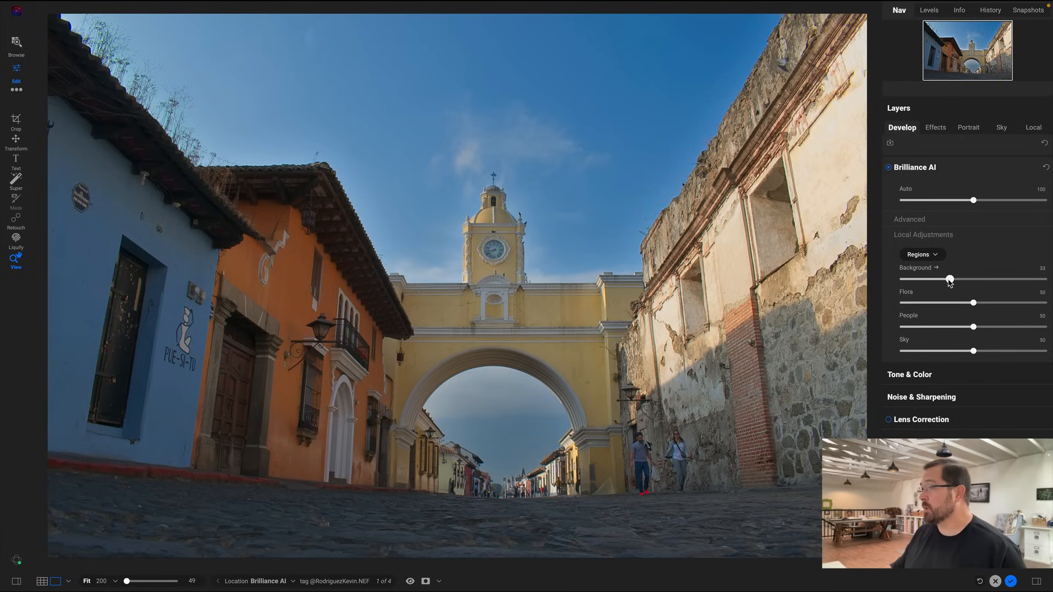
mouse_move(916, 296)
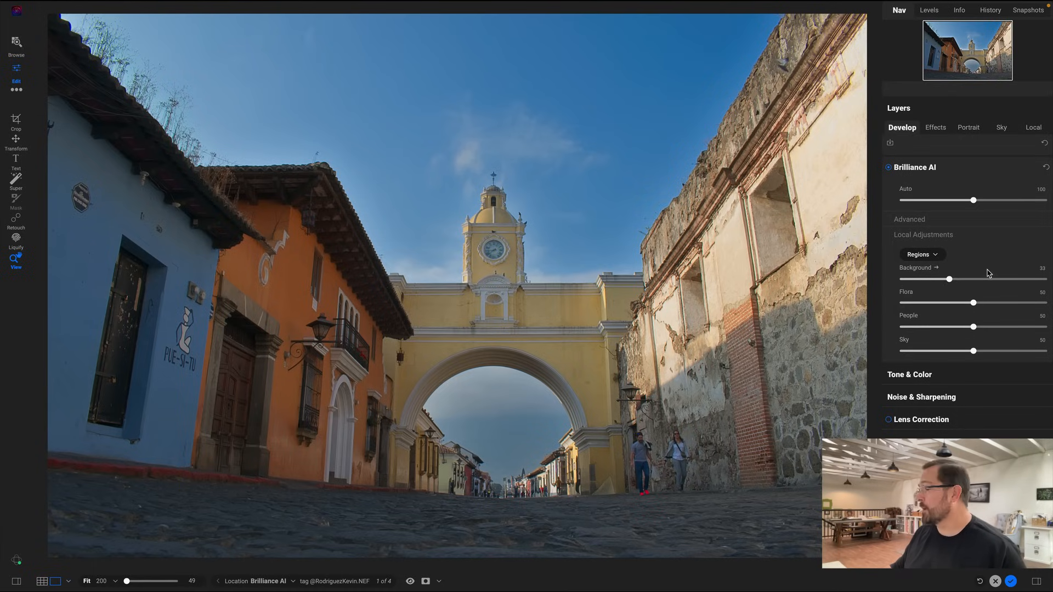
mouse_move(934, 257)
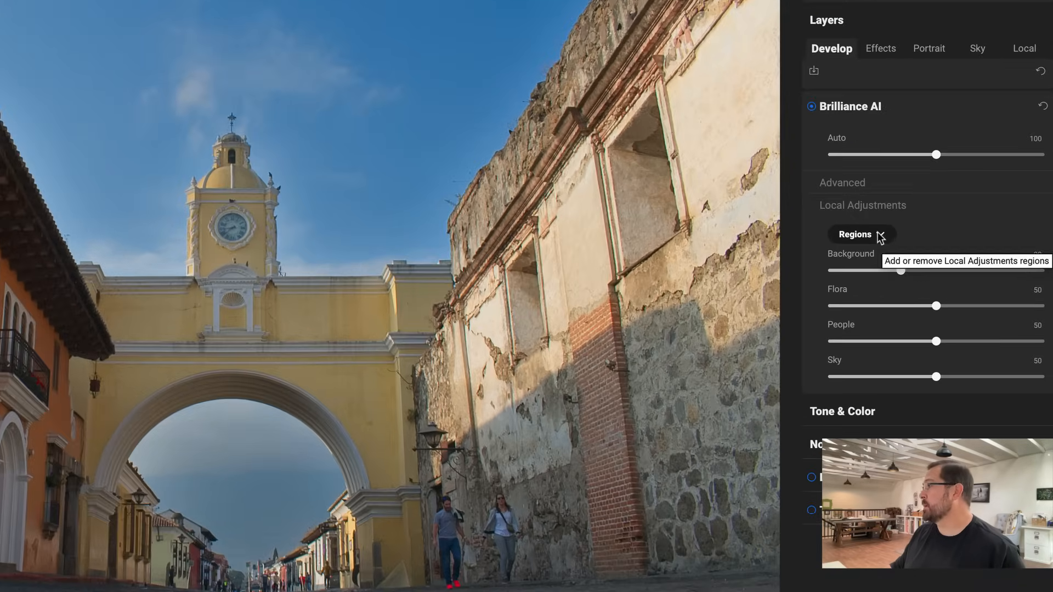
- Replace Background, Flora and People regions with Architecture and Man-Made Ground, keeping Sky
left_click(862, 234)
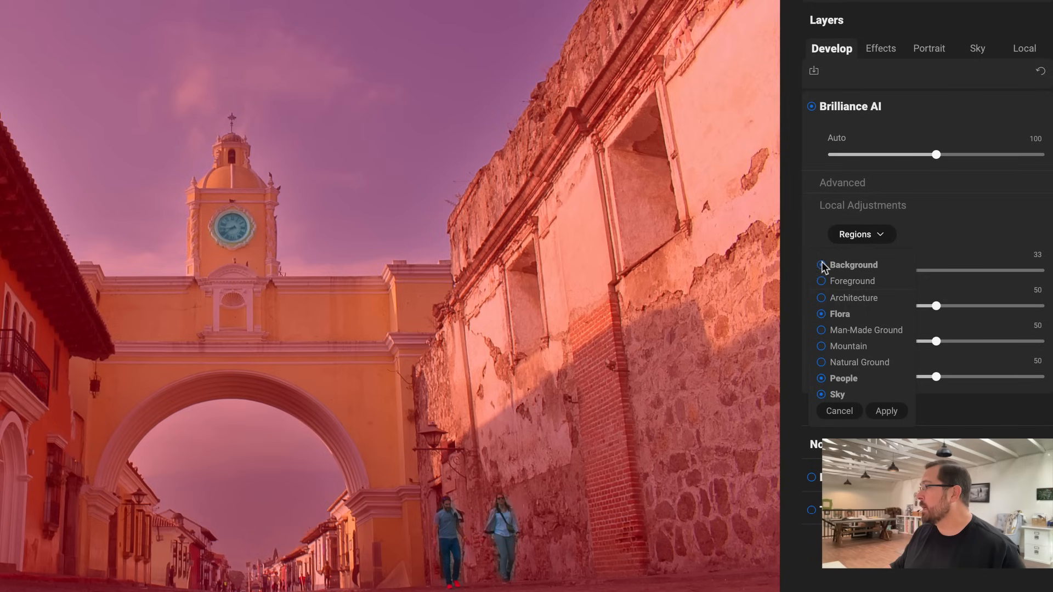
left_click(821, 265)
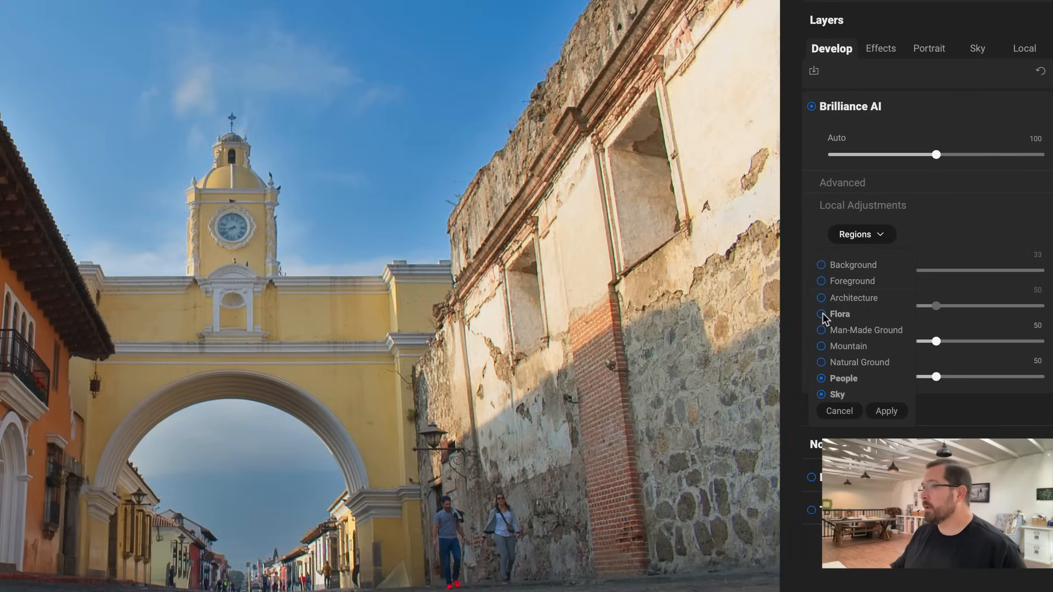
left_click(820, 297)
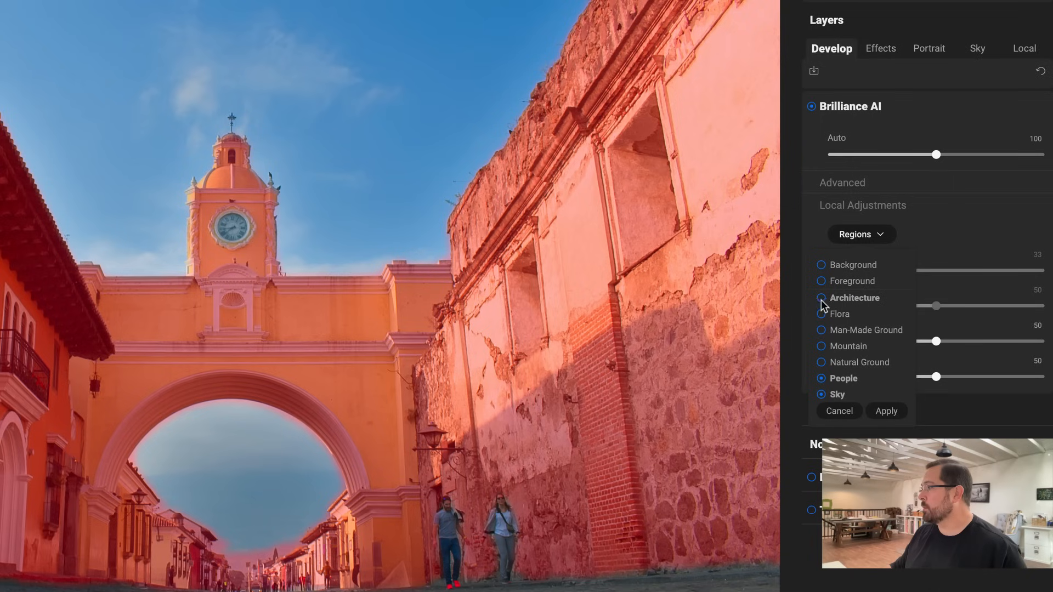
left_click(821, 298)
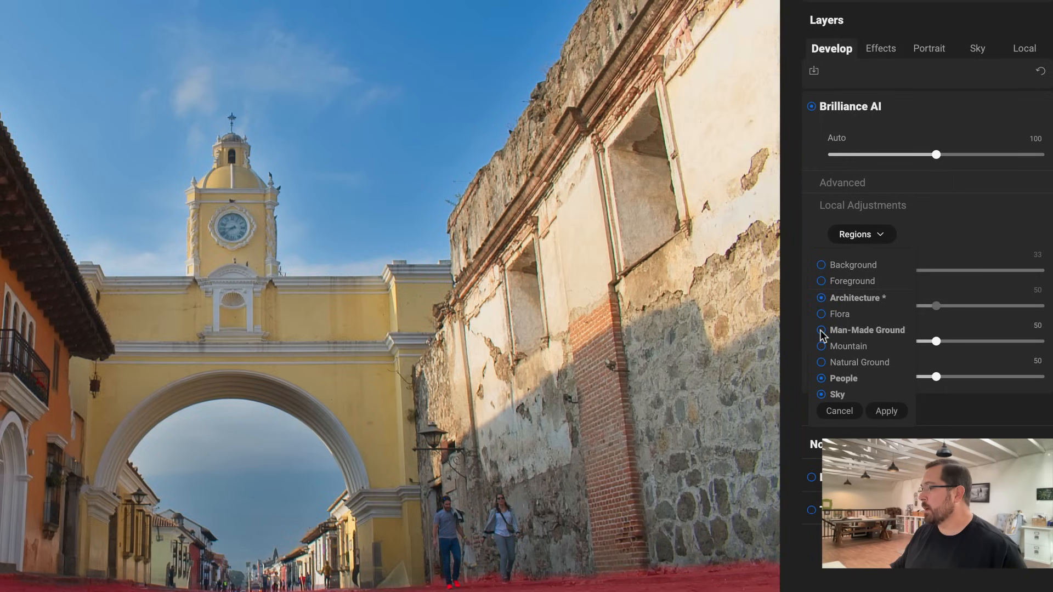
left_click(821, 330)
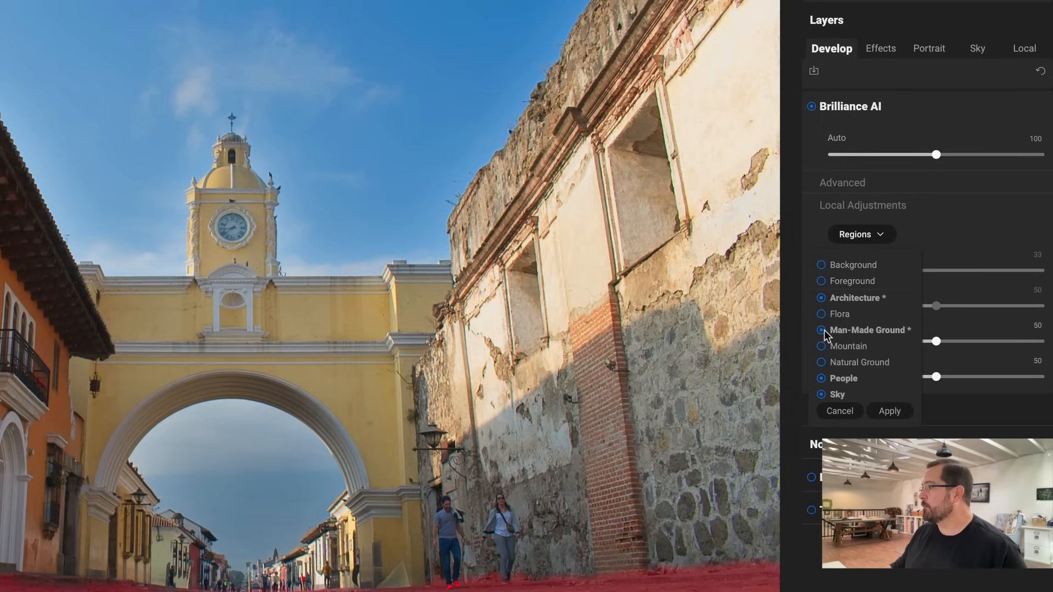
left_click(889, 410)
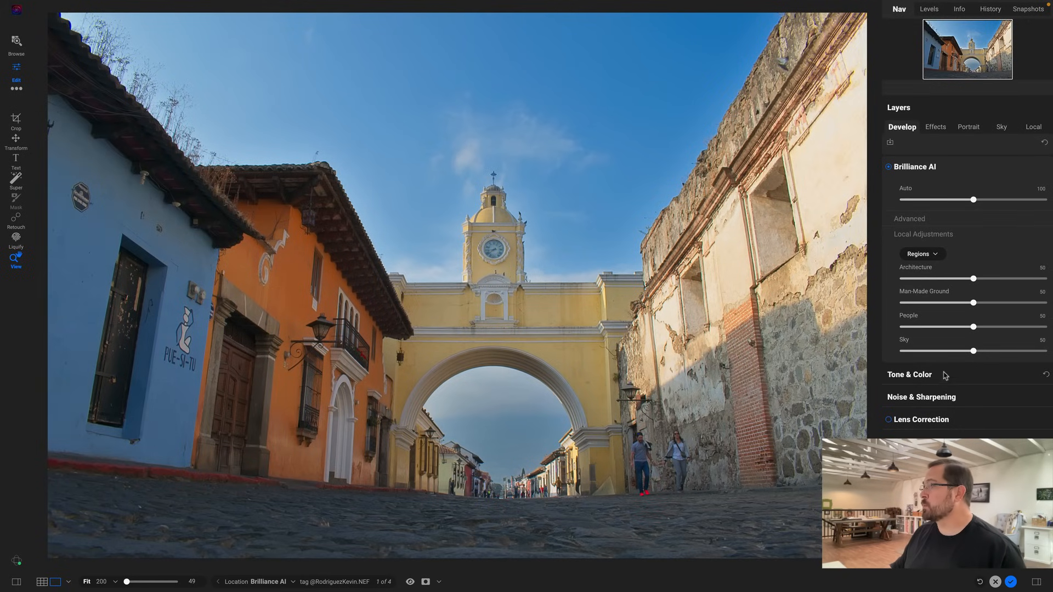
left_click(922, 254)
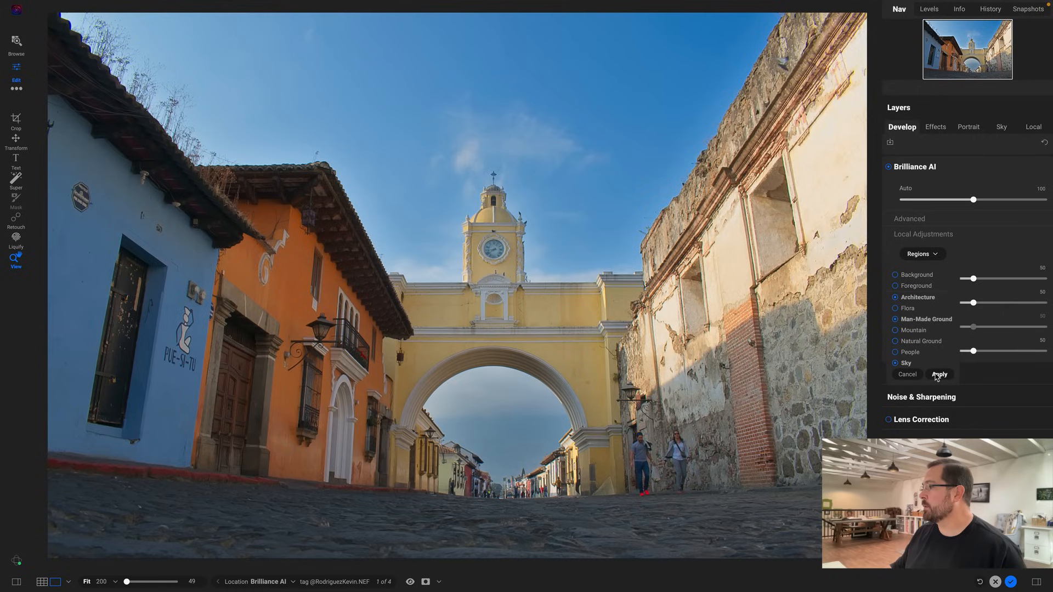
left_click(939, 374)
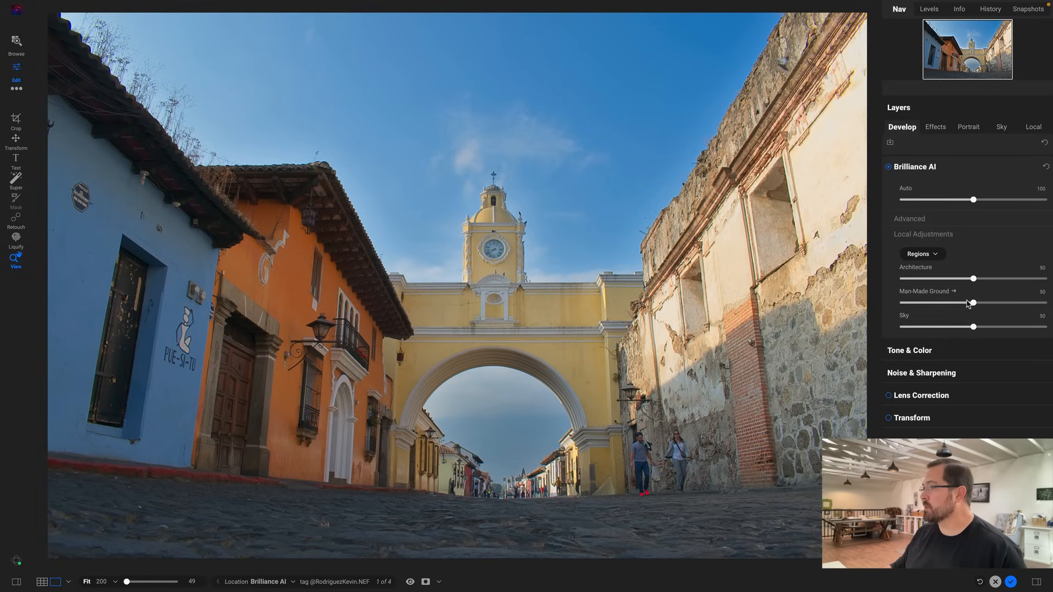
- Set Architecture to 53, Man-Made Ground to 81 and Sky to 66, then preview the original
left_click_drag(973, 278, 971, 278)
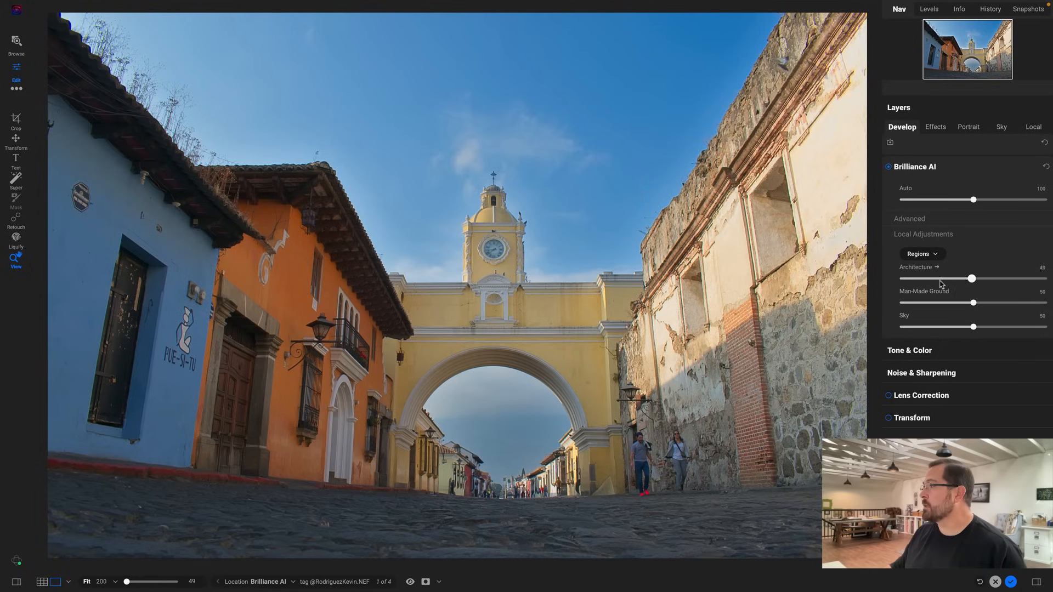
left_click_drag(971, 278, 920, 278)
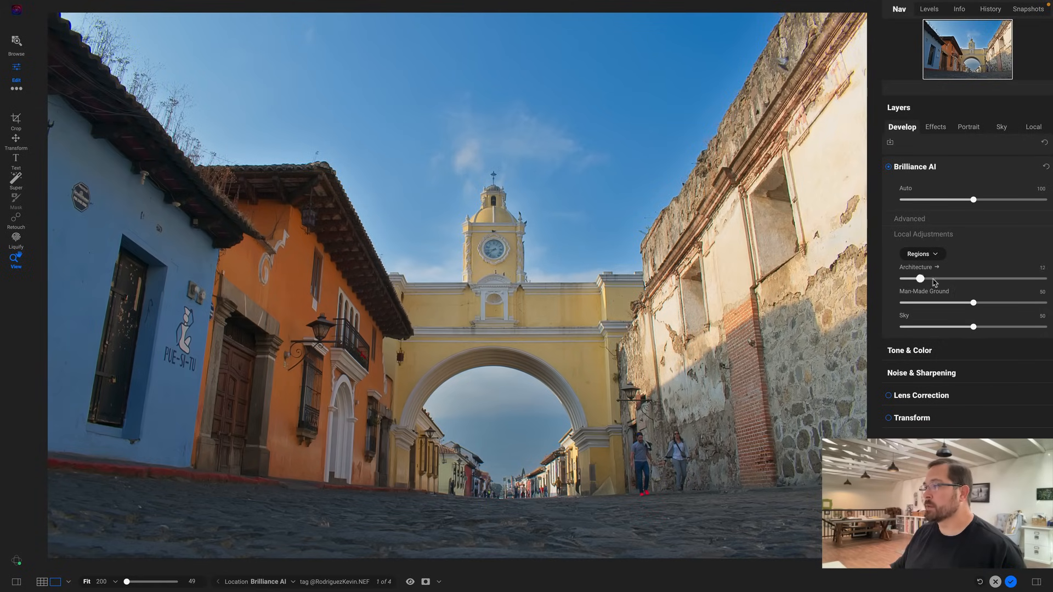
left_click_drag(920, 278, 978, 278)
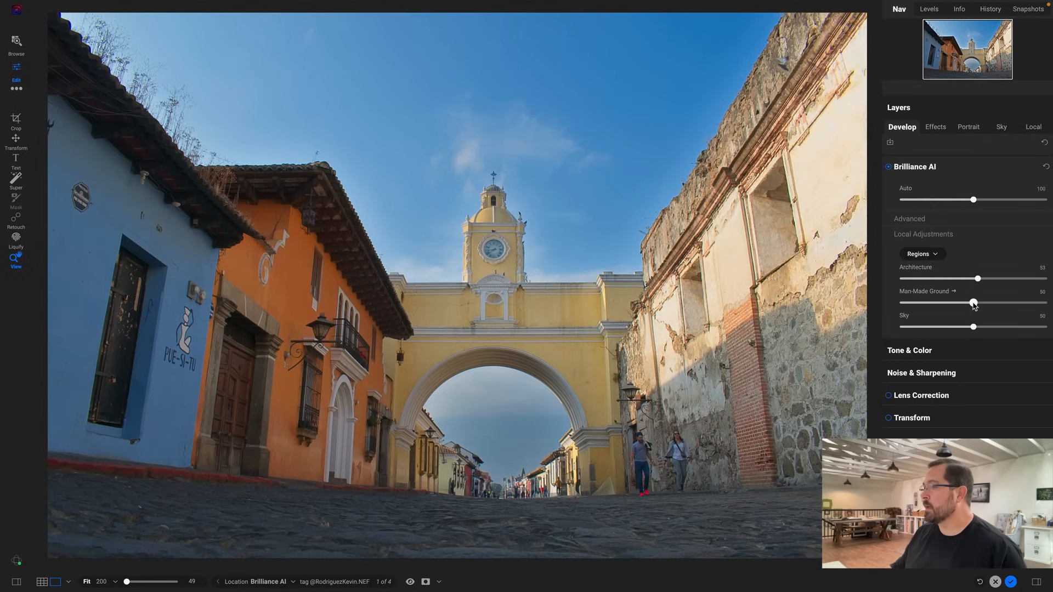
left_click_drag(972, 303, 1017, 302)
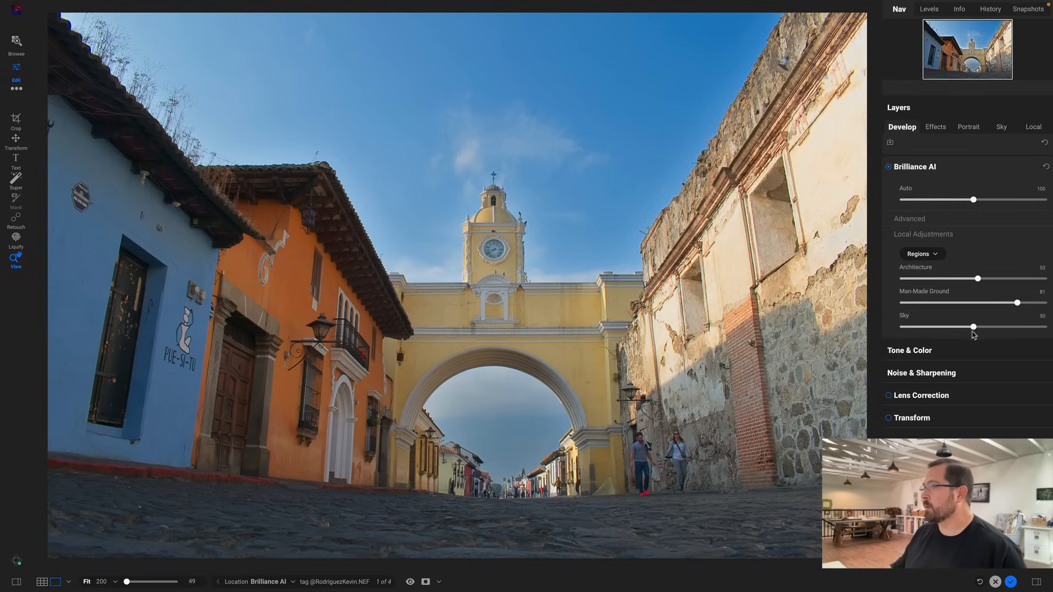
left_click_drag(973, 327, 996, 327)
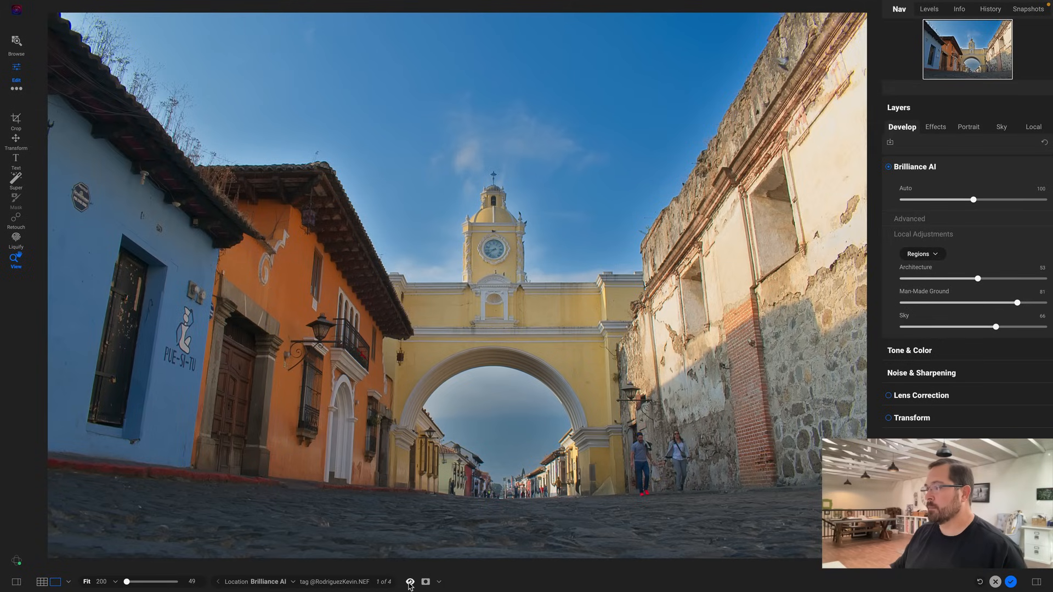
left_click(410, 582)
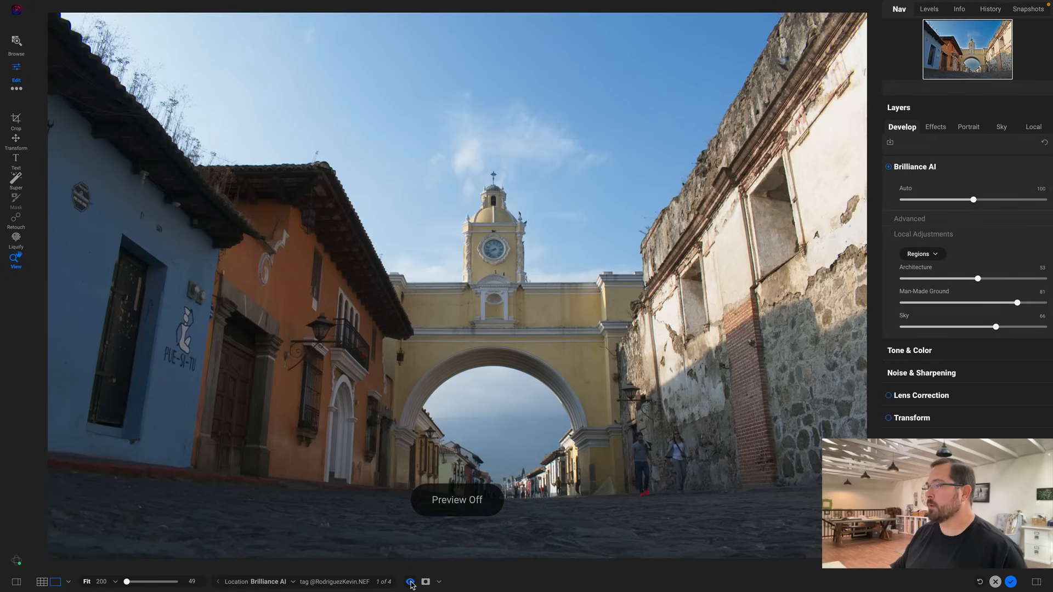
left_click(410, 581)
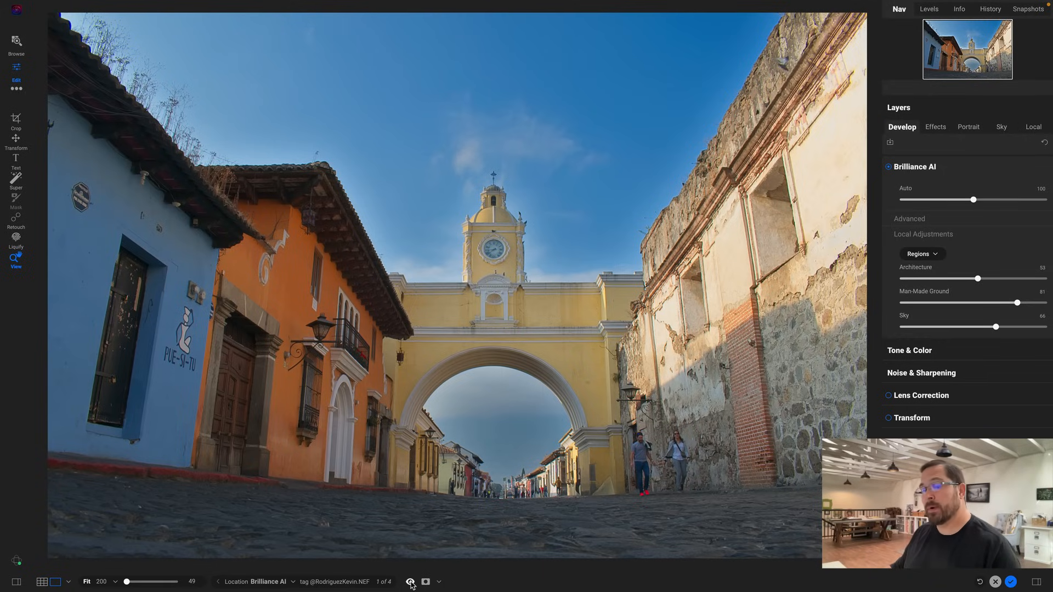
mouse_move(410, 582)
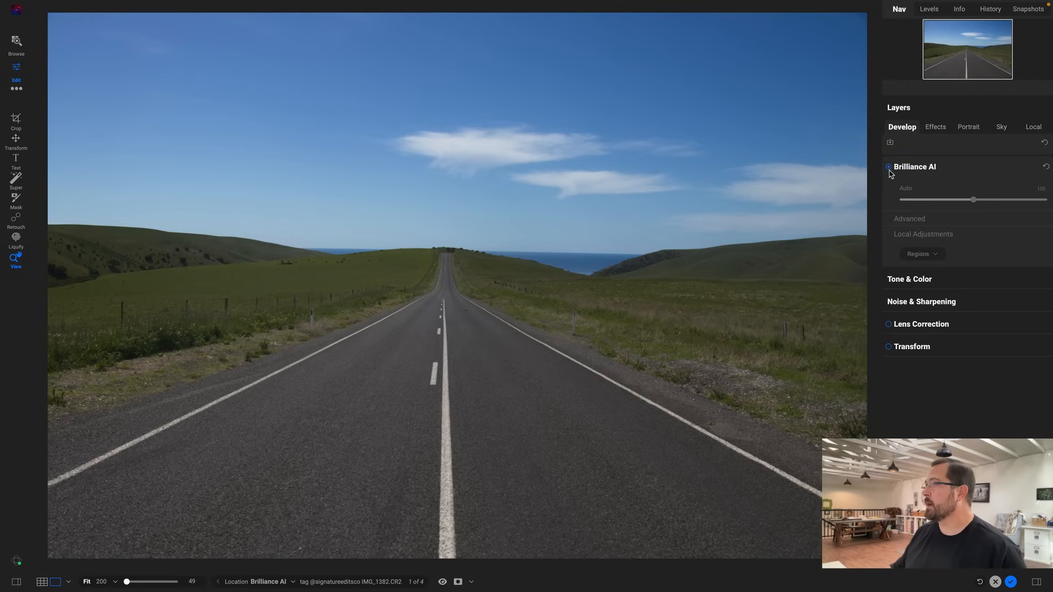
- Turn on Brilliance AI for the road photo with Sky at 44 and Water at 47
left_click(888, 168)
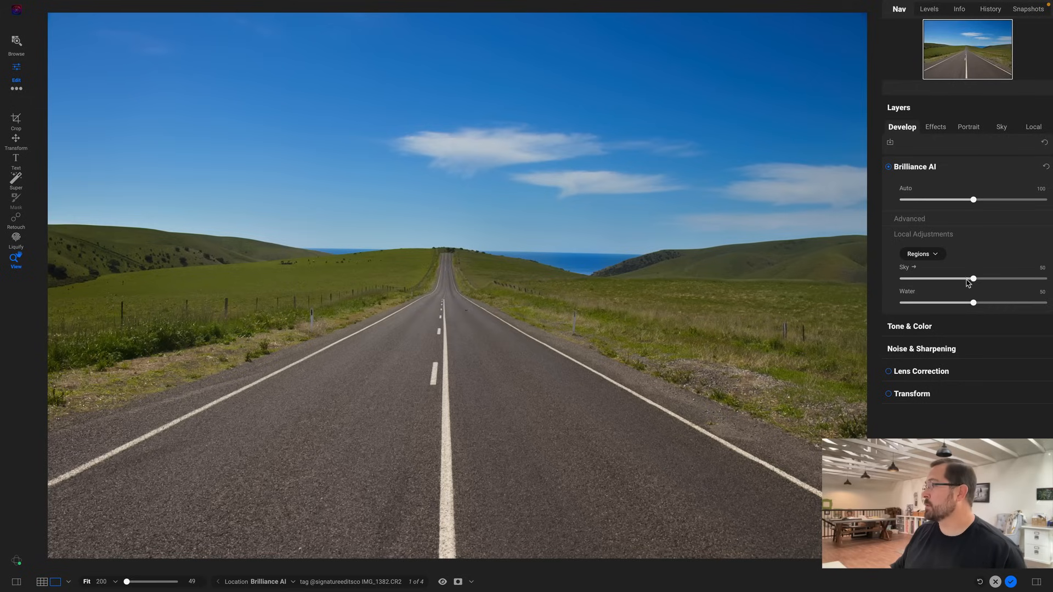
left_click_drag(973, 278, 985, 278)
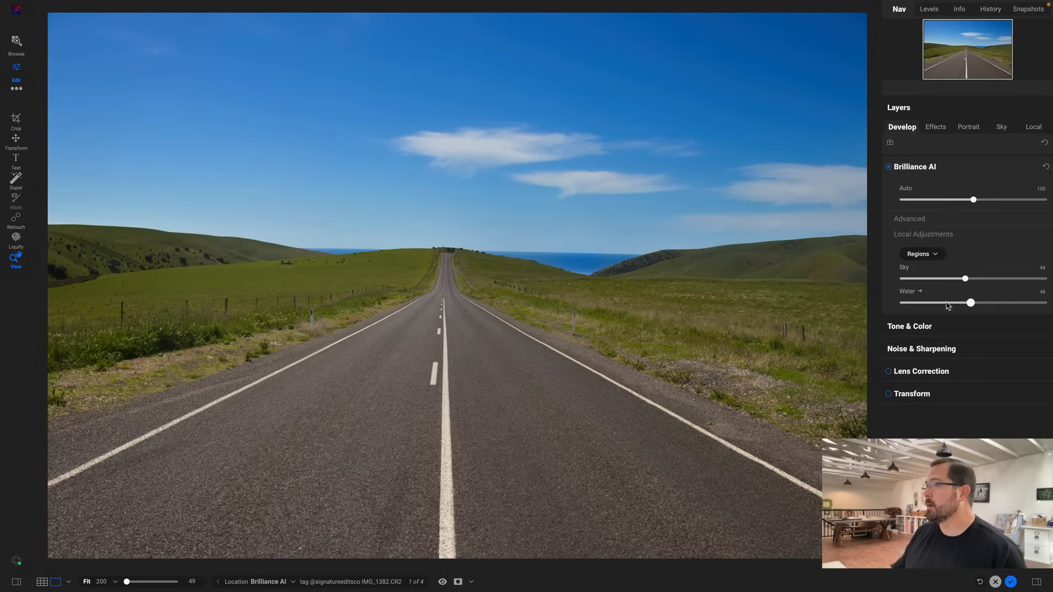
left_click_drag(970, 302, 966, 302)
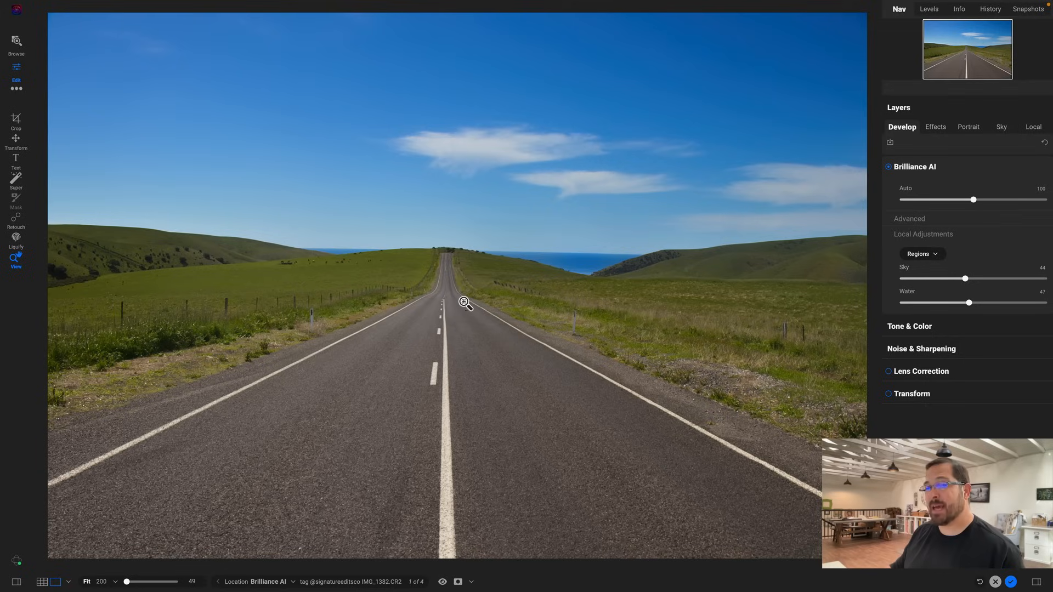
left_click(921, 254)
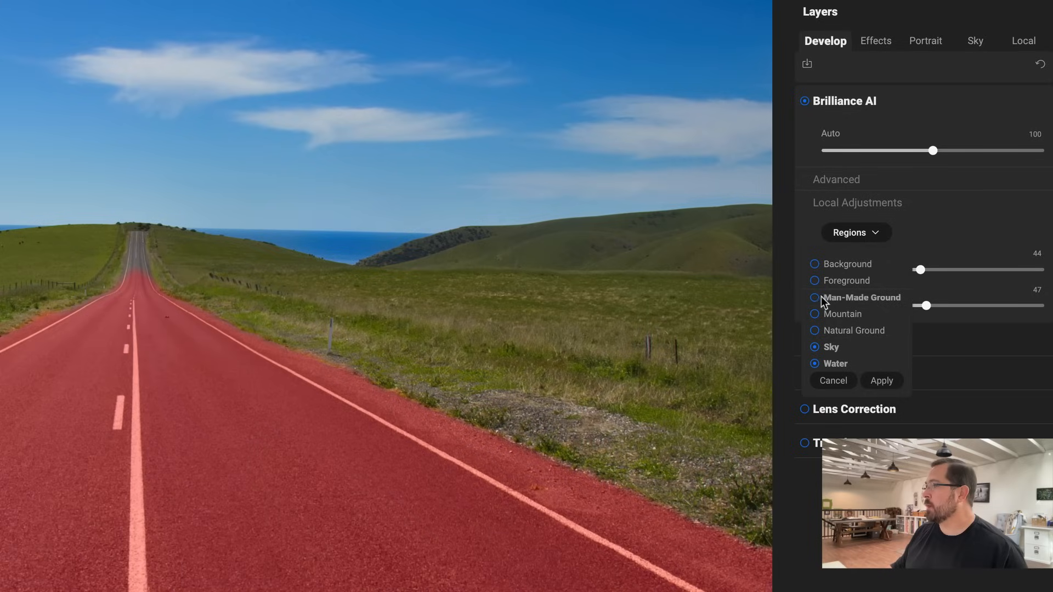
- Add Man-Made Ground, Mountain and Natural Ground regions to Brilliance AI, each at 50
left_click(815, 297)
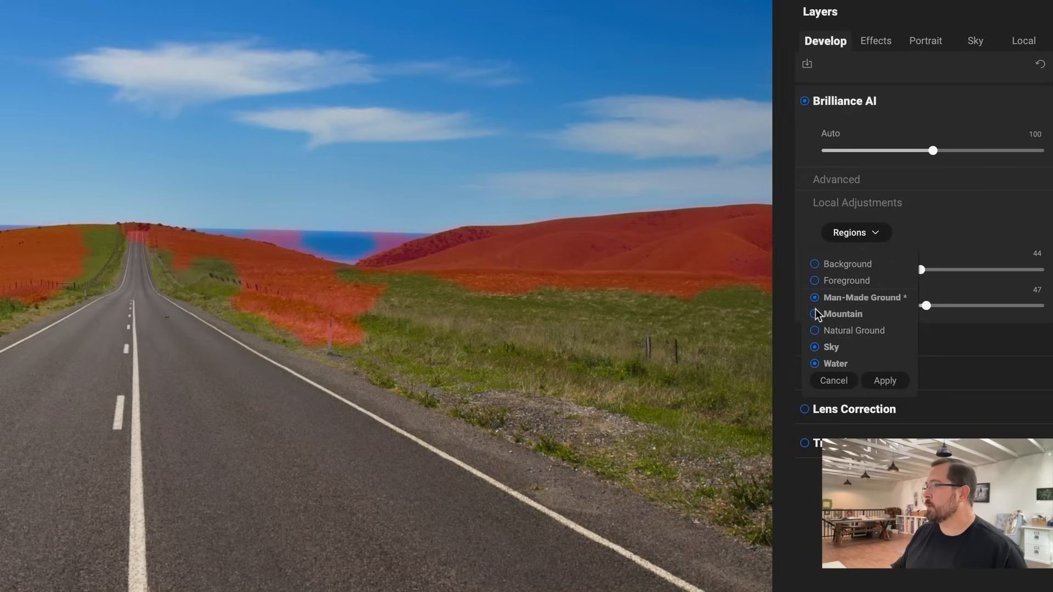
left_click(814, 330)
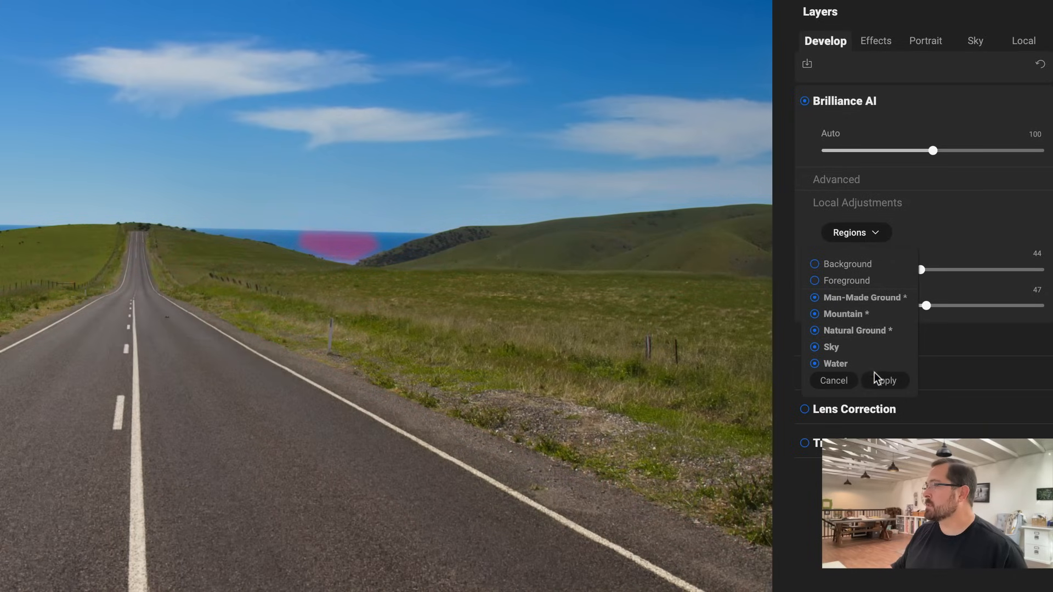
left_click(886, 380)
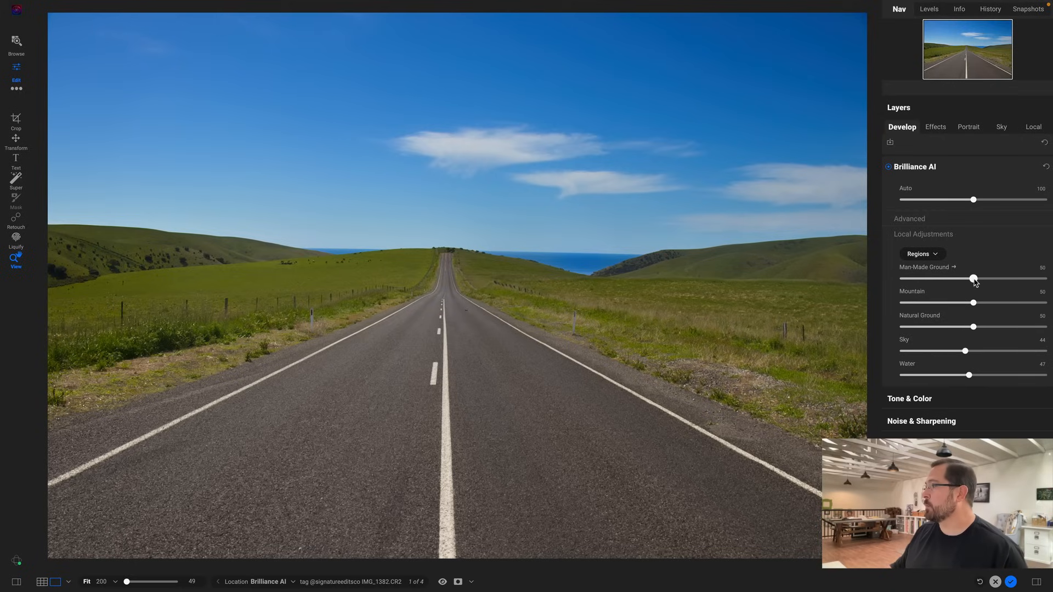
- Set Man-Made Ground to 85, Mountain 66, Natural Ground 61, and toggle Preview to compare
left_click_drag(973, 278, 945, 278)
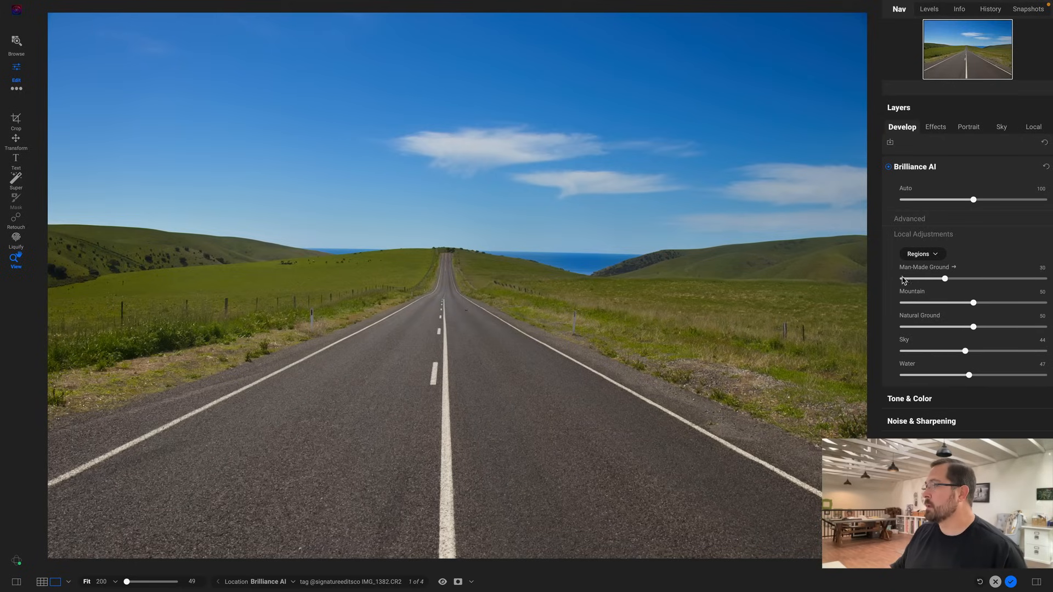
left_click_drag(944, 278, 1022, 278)
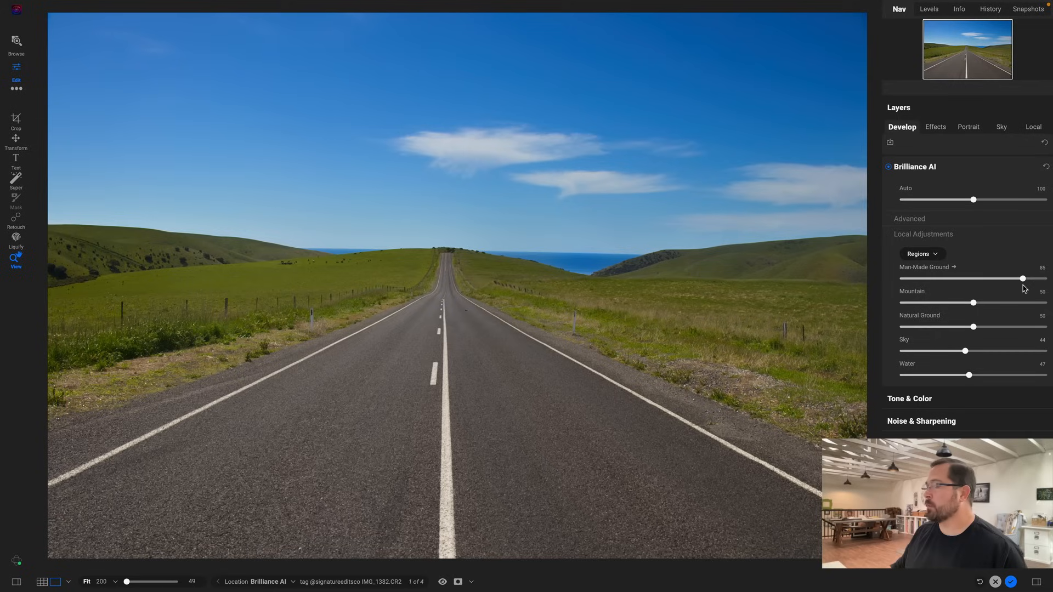
left_click_drag(972, 302, 986, 302)
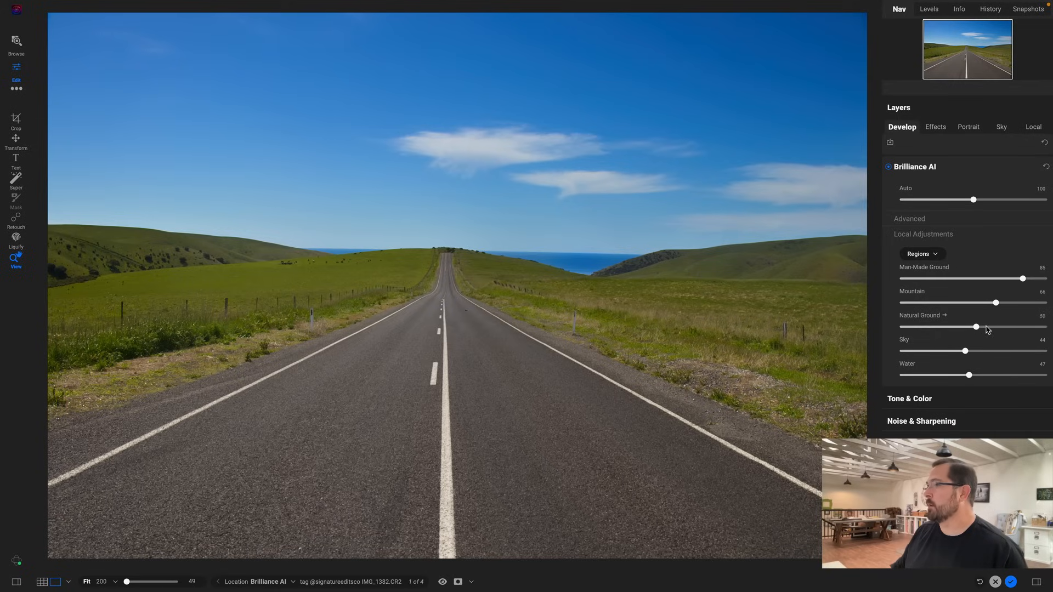
left_click_drag(976, 326, 988, 326)
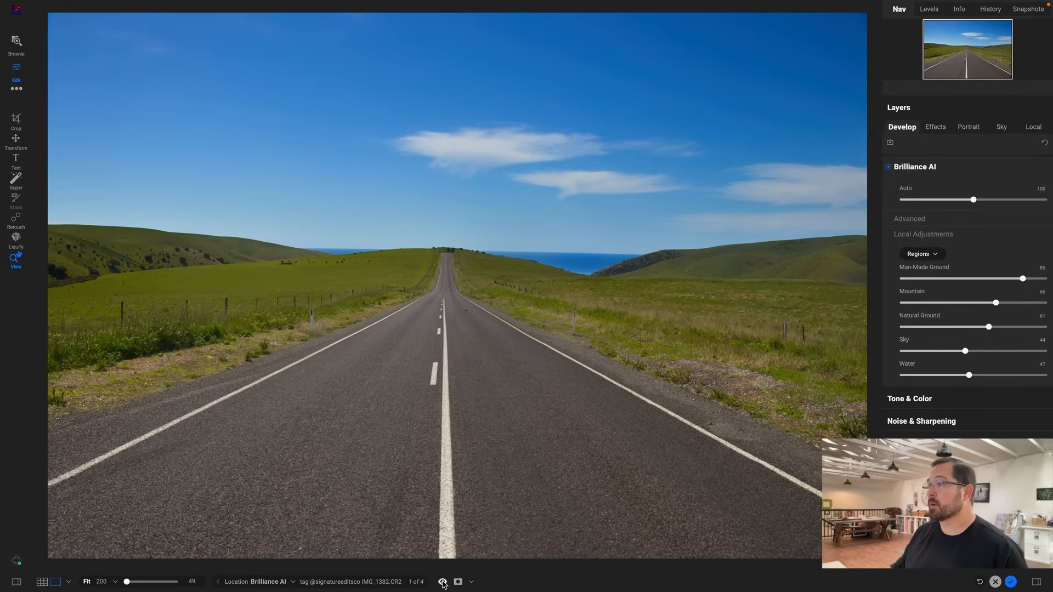
left_click(443, 581)
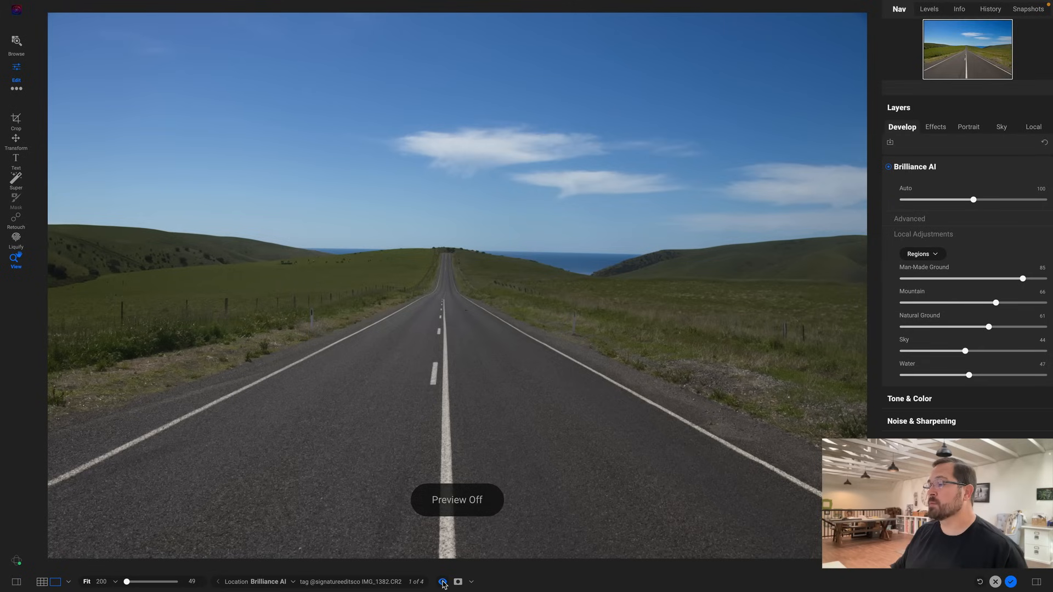
left_click(442, 582)
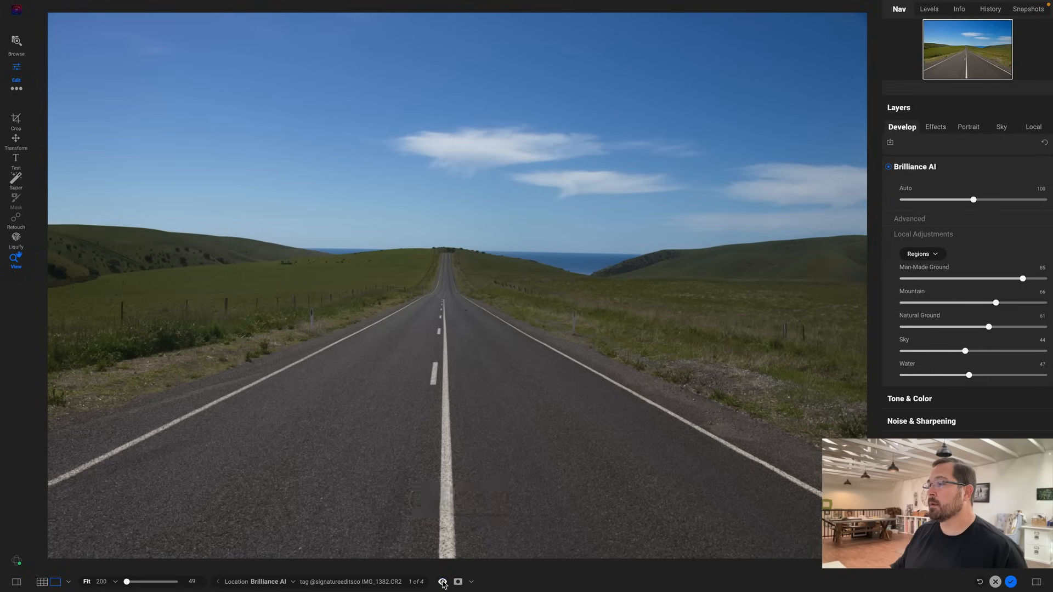